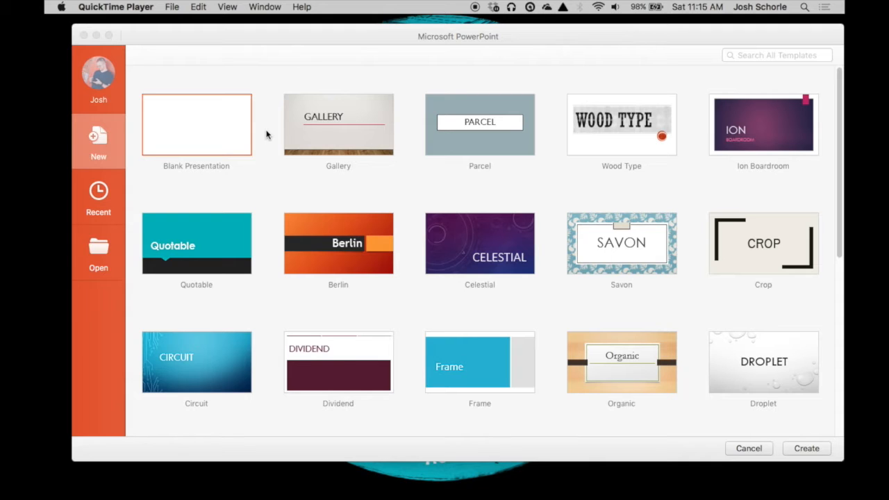
{"action": "mouse_move", "coordinate": [273, 154]}
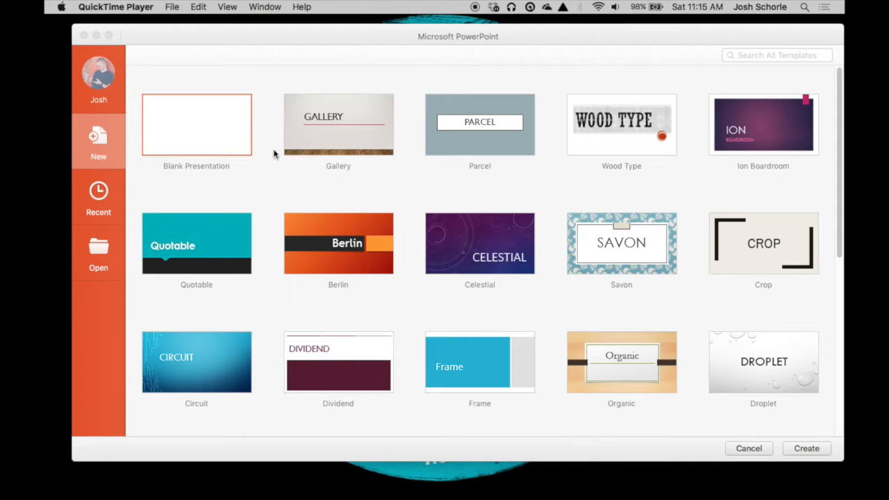
{"action": "mouse_move", "coordinate": [258, 210]}
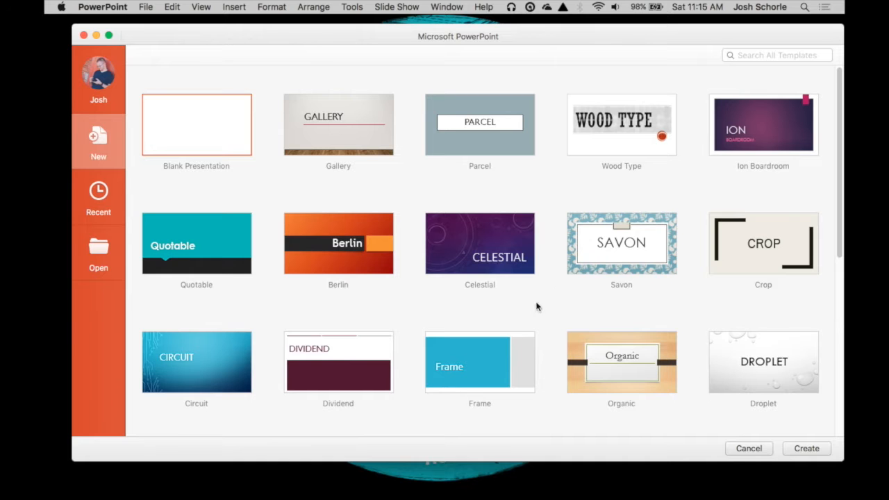
Step: Pick the Circuit template from the template gallery for a new presentation
{"action": "scroll", "scroll_direction": "down", "scroll_amount": 3}
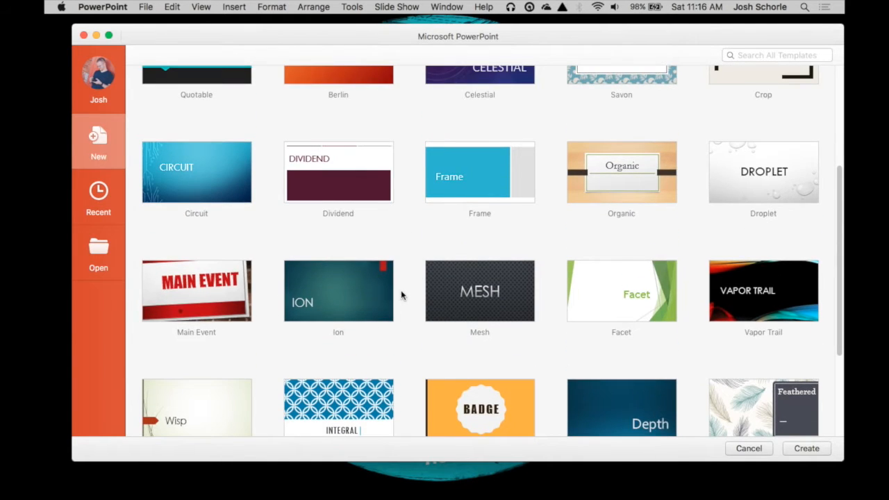
{"action": "left_click", "coordinate": [806, 449]}
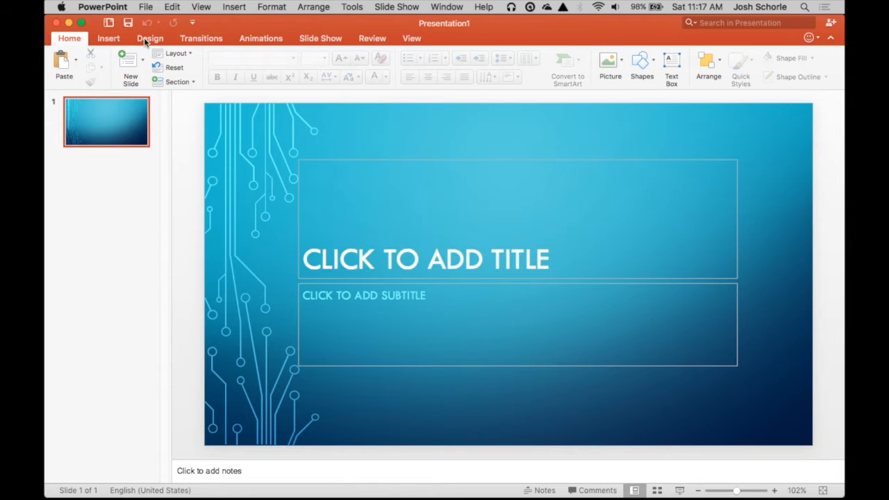
Step: Browse the Design themes, try the blue custom theme, then apply the teal-and-black theme
{"action": "left_click", "coordinate": [150, 38]}
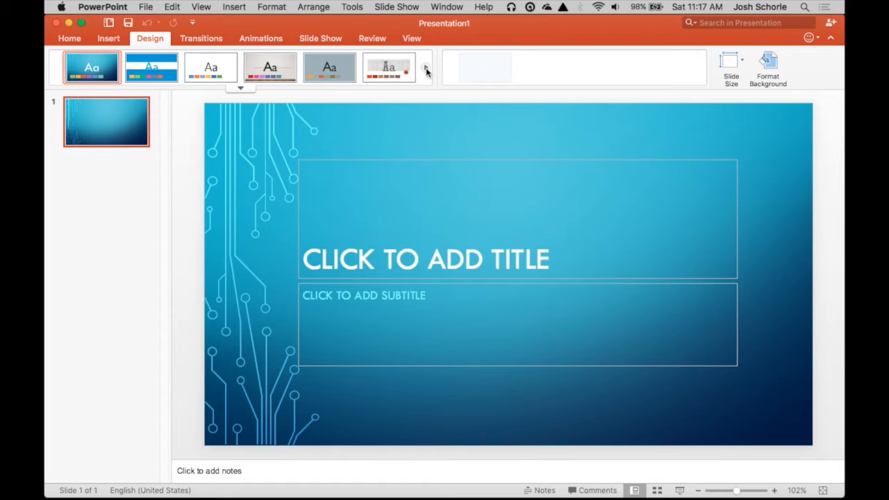
{"action": "left_click", "coordinate": [425, 67]}
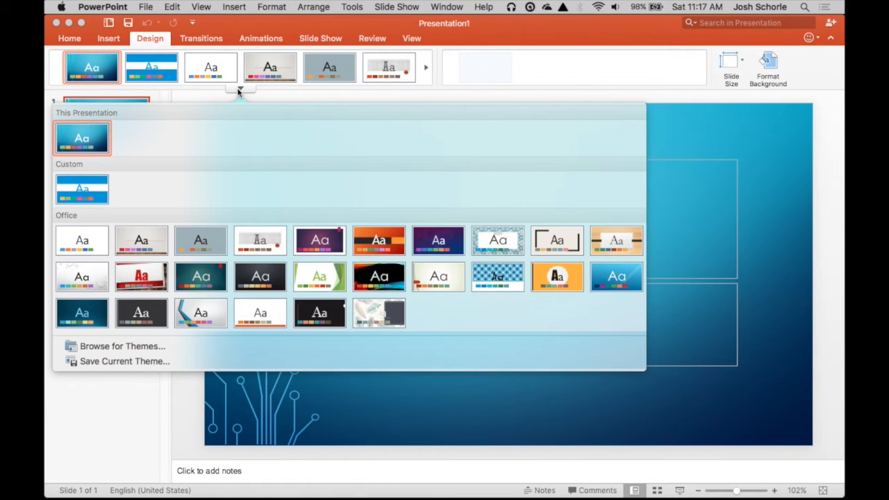
{"action": "mouse_move", "coordinate": [226, 129]}
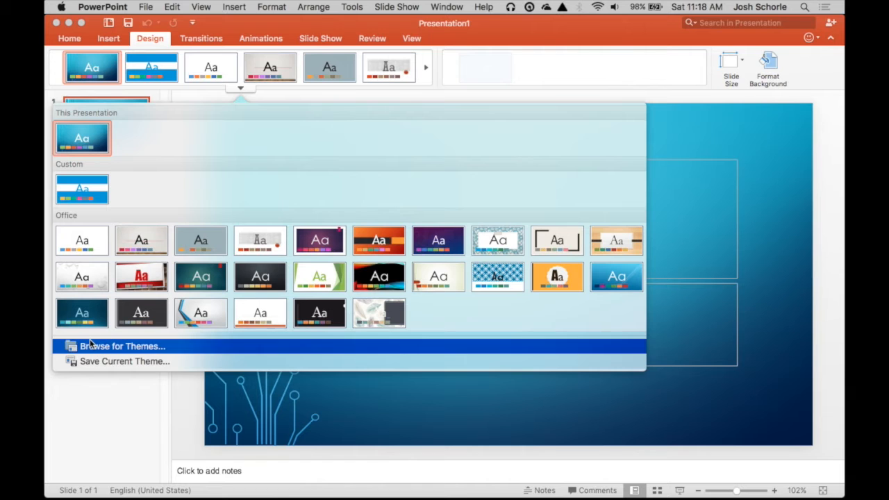
{"action": "left_click", "coordinate": [123, 346]}
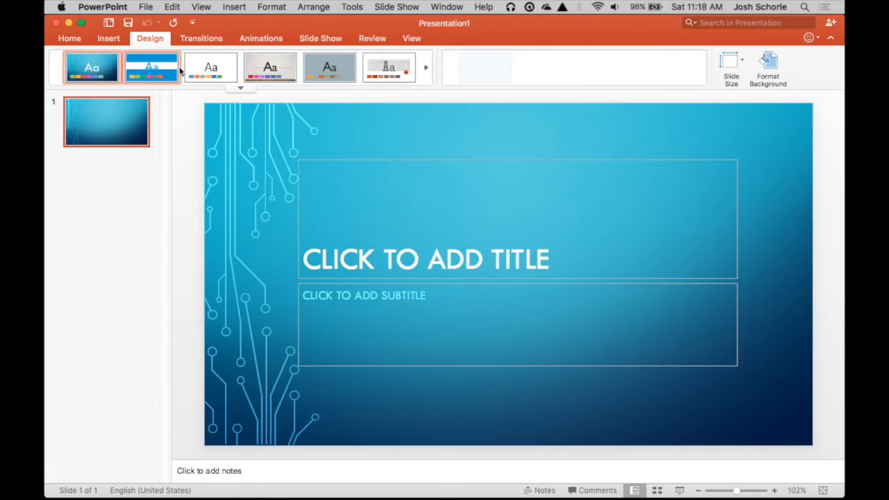
{"action": "left_click", "coordinate": [152, 68]}
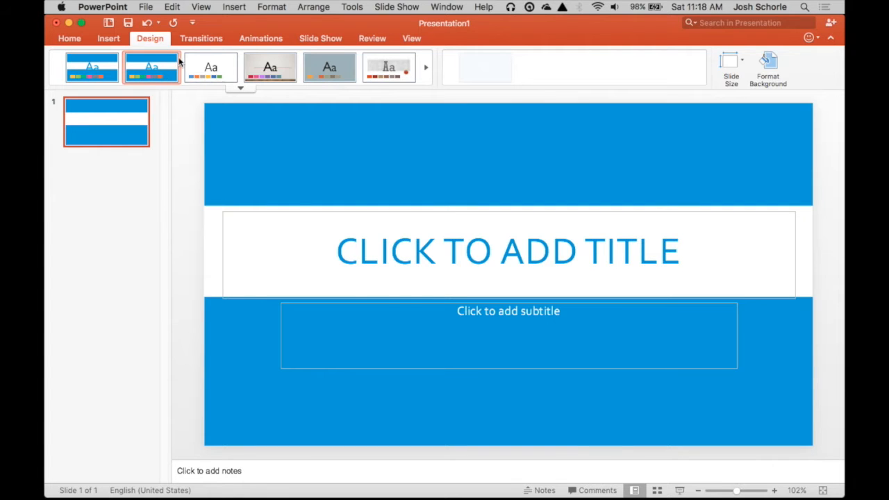
{"action": "left_click", "coordinate": [92, 67]}
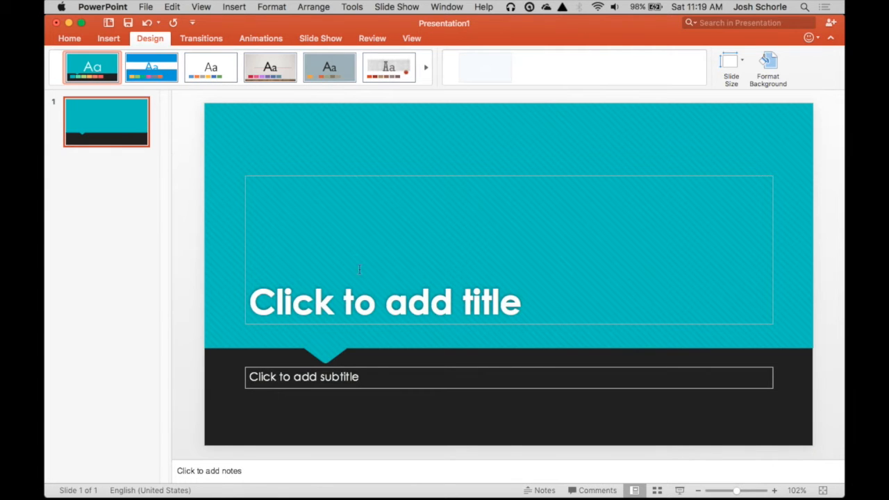
{"action": "mouse_move", "coordinate": [435, 322]}
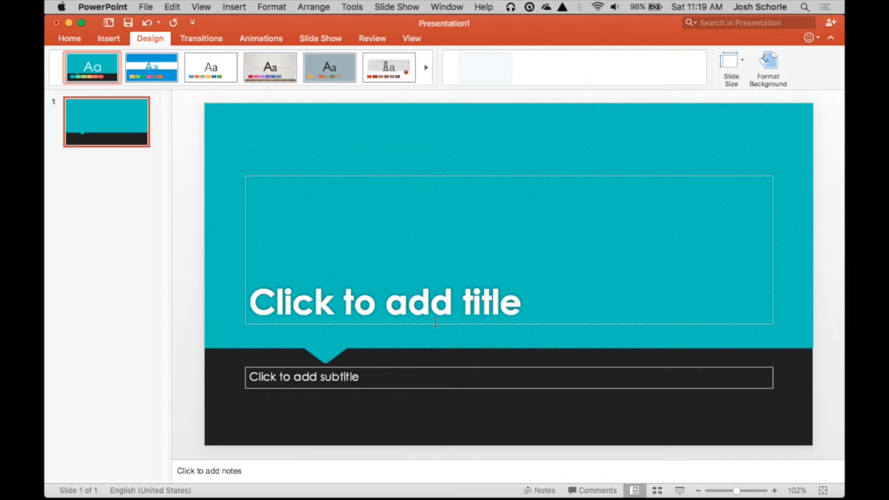
{"action": "mouse_move", "coordinate": [433, 244]}
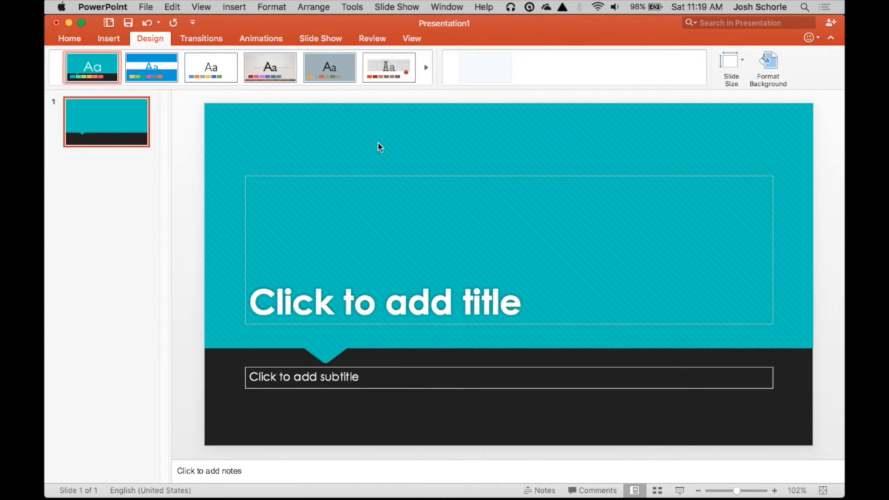
{"action": "left_click", "coordinate": [201, 7]}
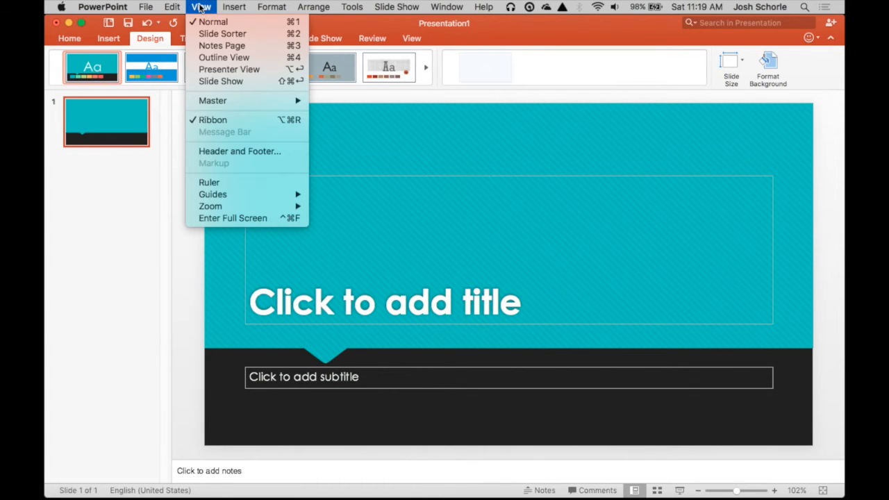
{"action": "mouse_move", "coordinate": [212, 101]}
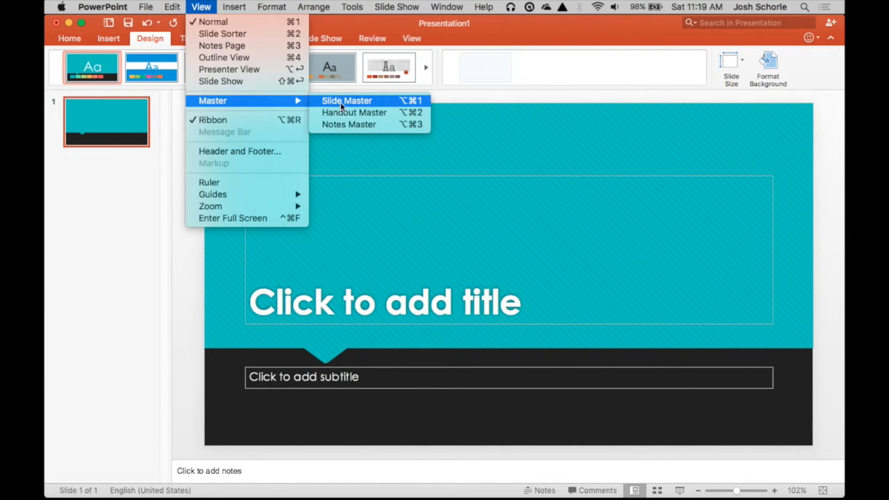
{"action": "left_click", "coordinate": [347, 100]}
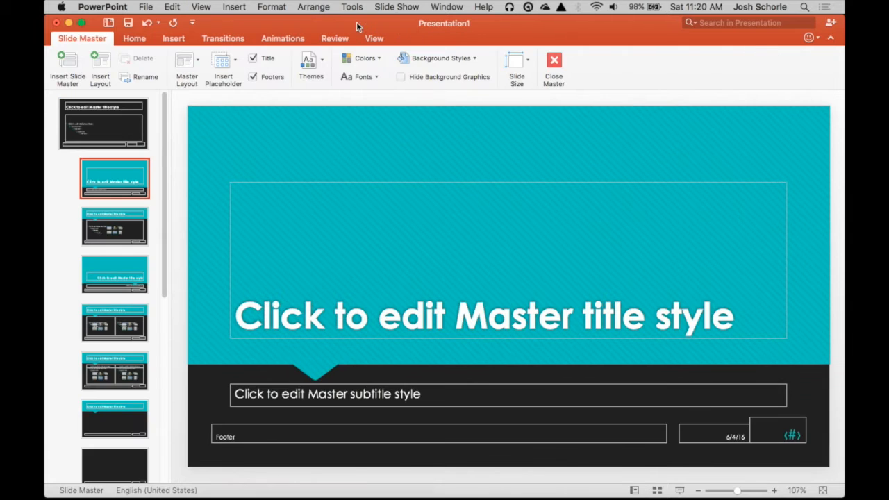
{"action": "mouse_move", "coordinate": [234, 234]}
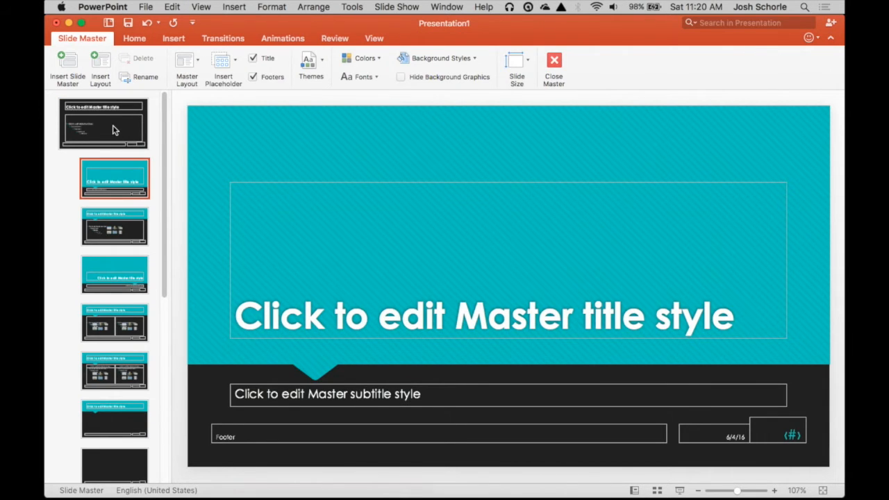
{"action": "left_click", "coordinate": [103, 123]}
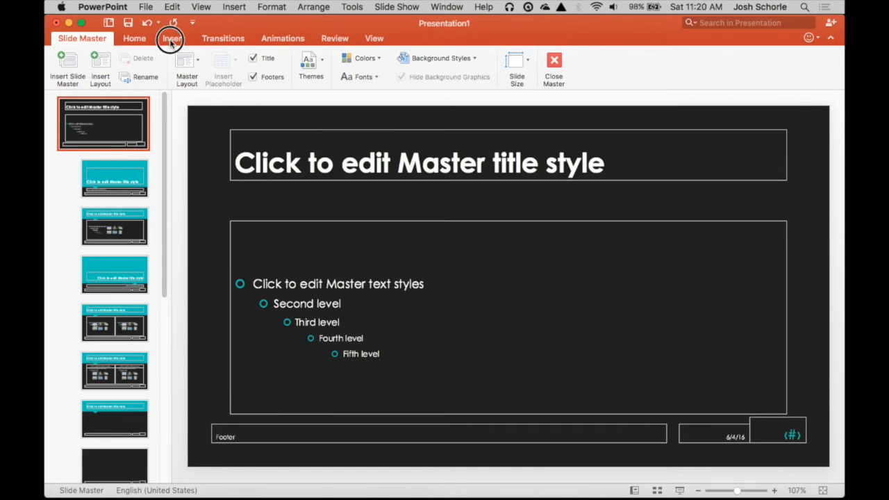
{"action": "left_click", "coordinate": [173, 38]}
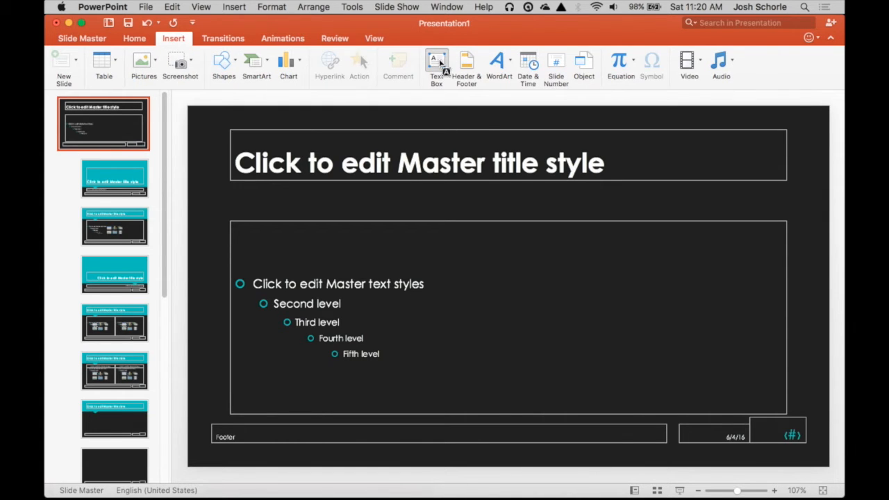
{"action": "mouse_move", "coordinate": [643, 459]}
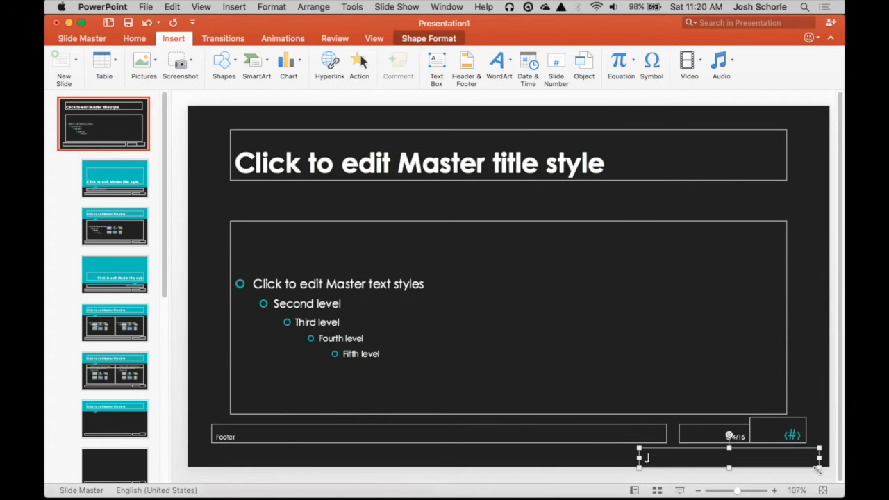
{"action": "type", "text": "Josh Schorle"}
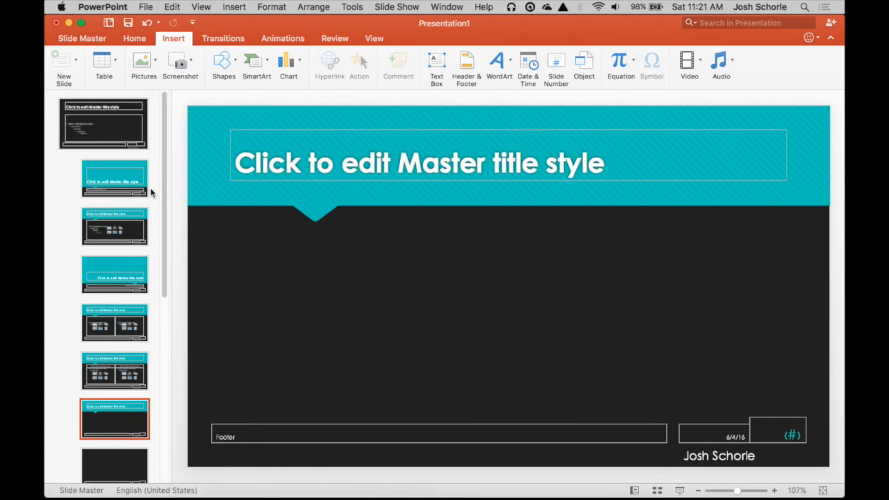
Step: Turn off bullets on the master body text and confirm the title, content and two-column layouts
{"action": "left_click", "coordinate": [115, 179]}
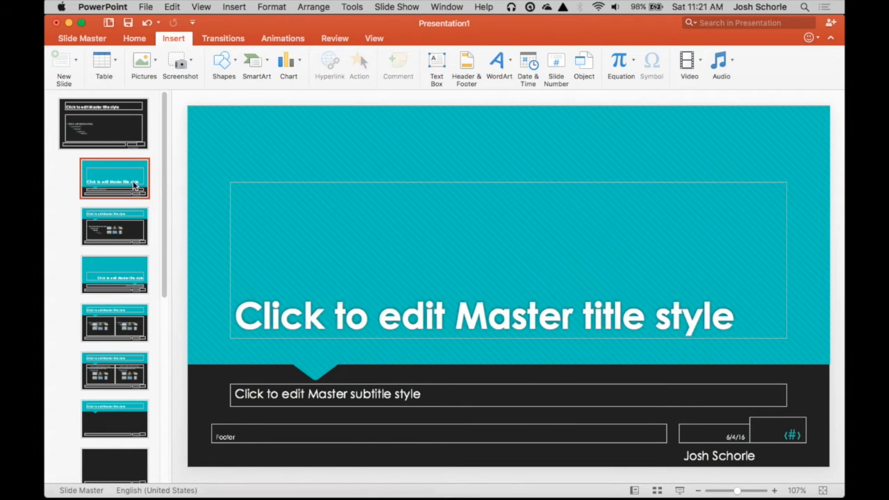
{"action": "left_click", "coordinate": [115, 228]}
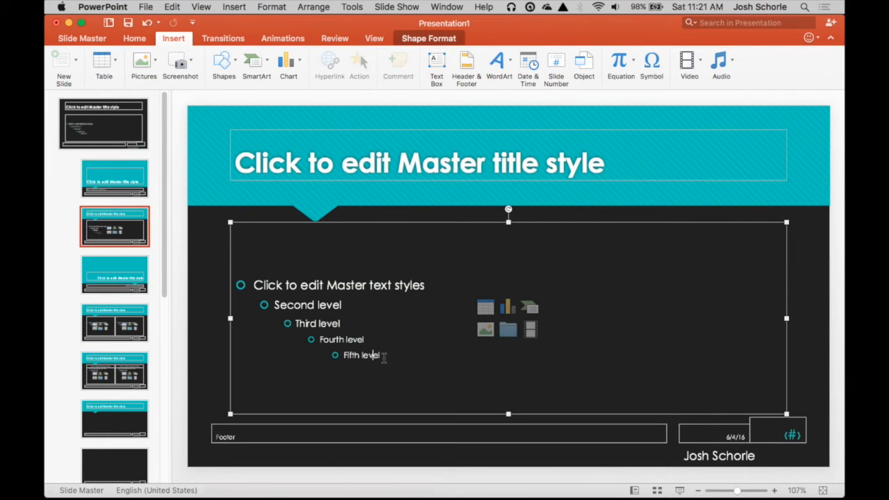
{"action": "left_click", "coordinate": [134, 39]}
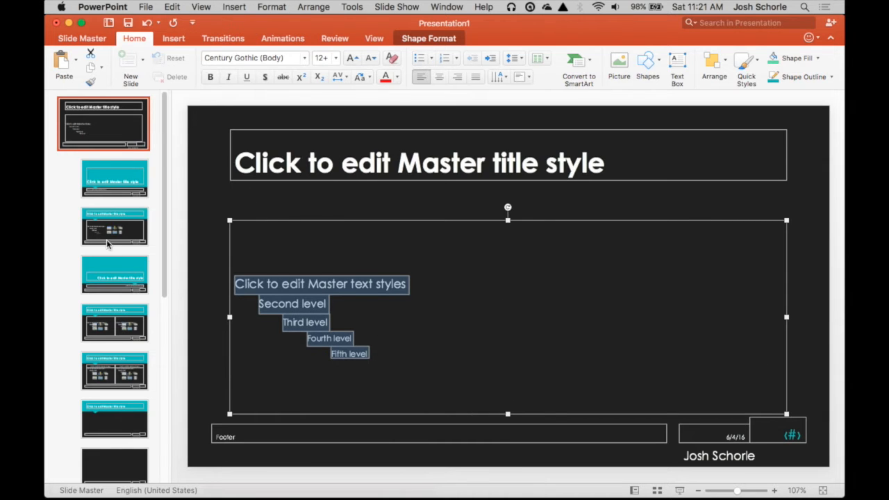
{"action": "left_click", "coordinate": [115, 323]}
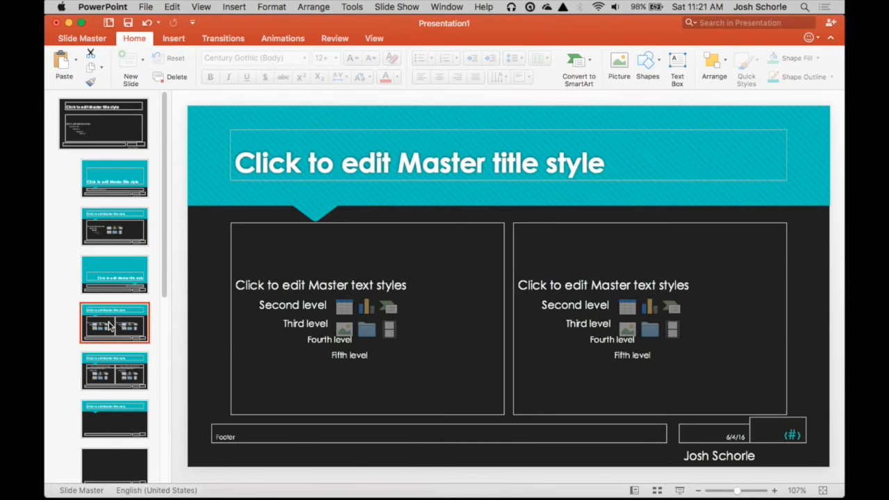
{"action": "left_click", "coordinate": [103, 124]}
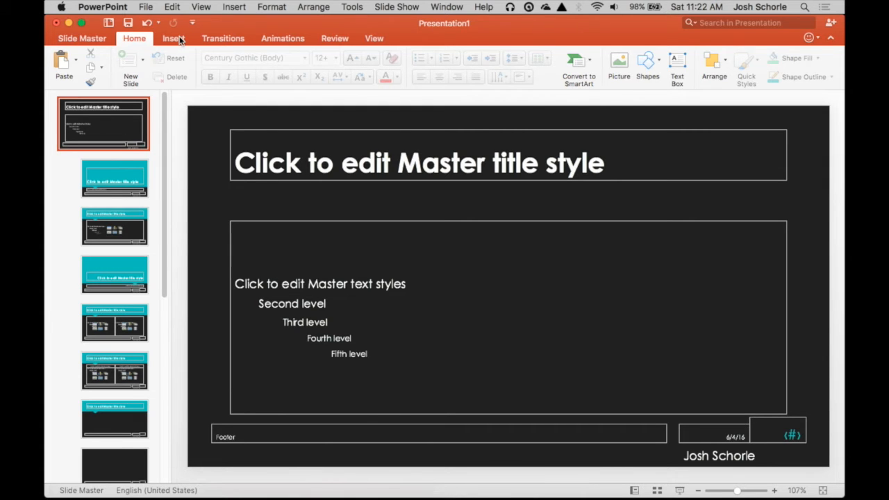
Step: Draw a Smiley Face shape on the master and move it to the top-right corner
{"action": "left_click", "coordinate": [174, 38]}
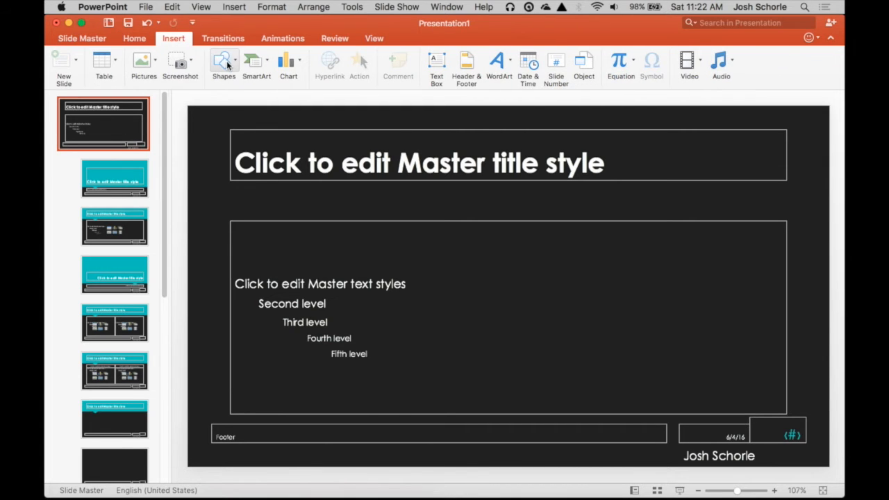
{"action": "left_click", "coordinate": [224, 63]}
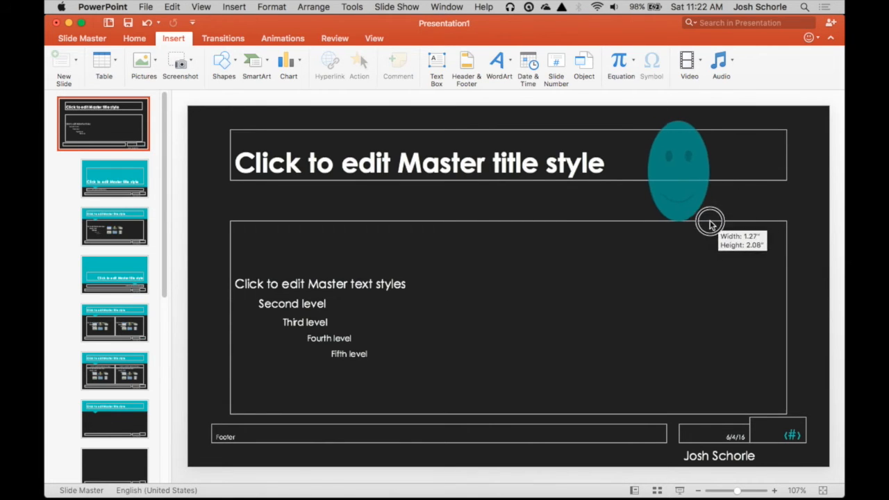
{"action": "left_click_drag", "start_coordinate": [711, 221], "coordinate": [714, 183]}
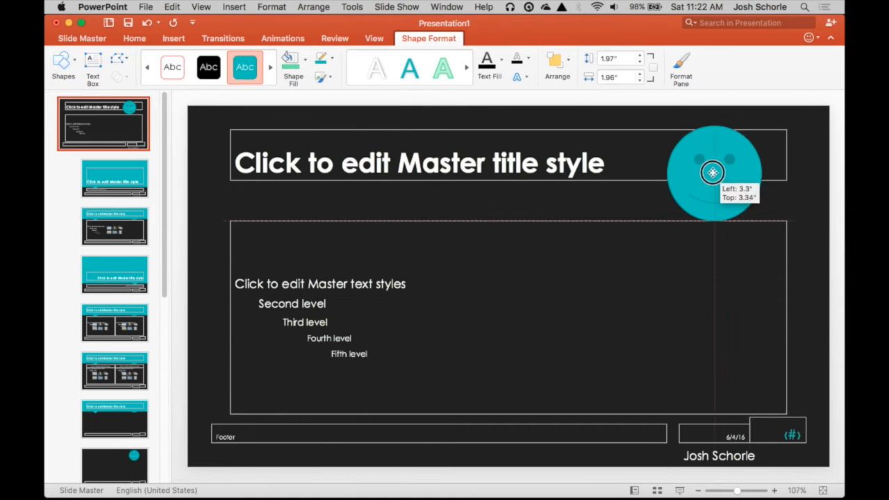
{"action": "left_click_drag", "start_coordinate": [713, 172], "coordinate": [757, 164]}
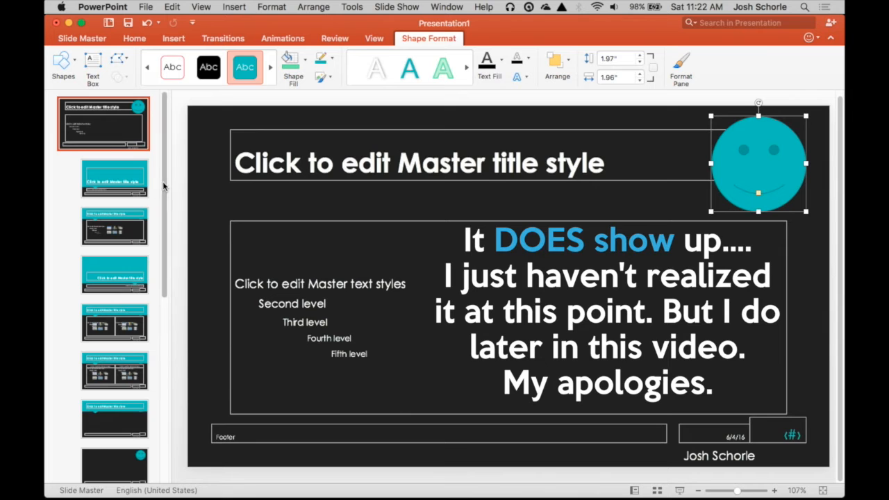
{"action": "scroll", "scroll_direction": "down", "scroll_amount": 3}
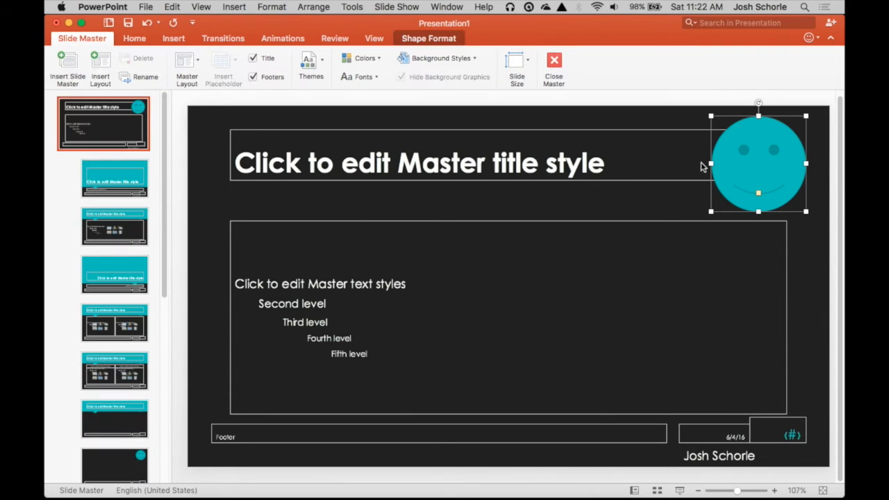
Step: Add an animation to the smiley and set its Start to With Previous
{"action": "left_click", "coordinate": [283, 38]}
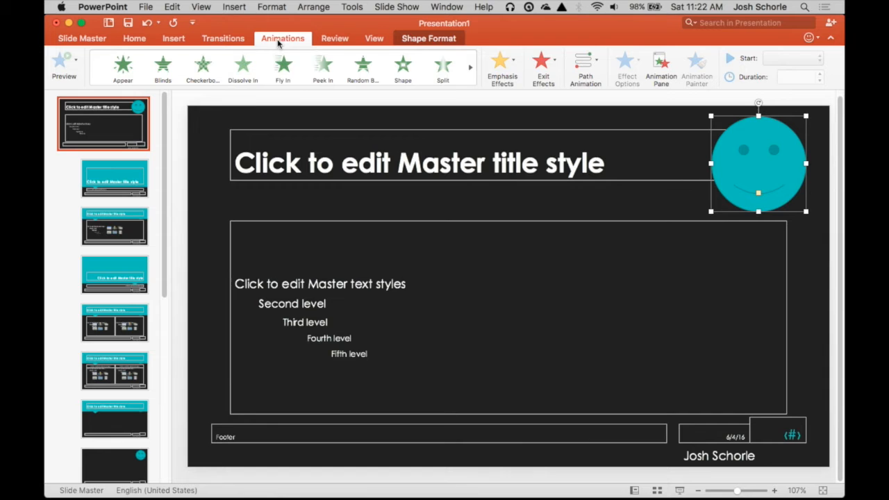
{"action": "left_click", "coordinate": [243, 67]}
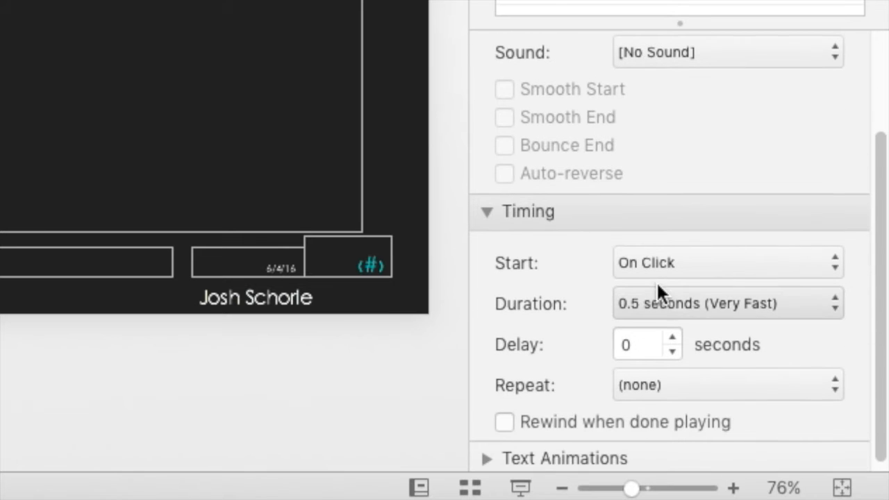
{"action": "left_click", "coordinate": [726, 262]}
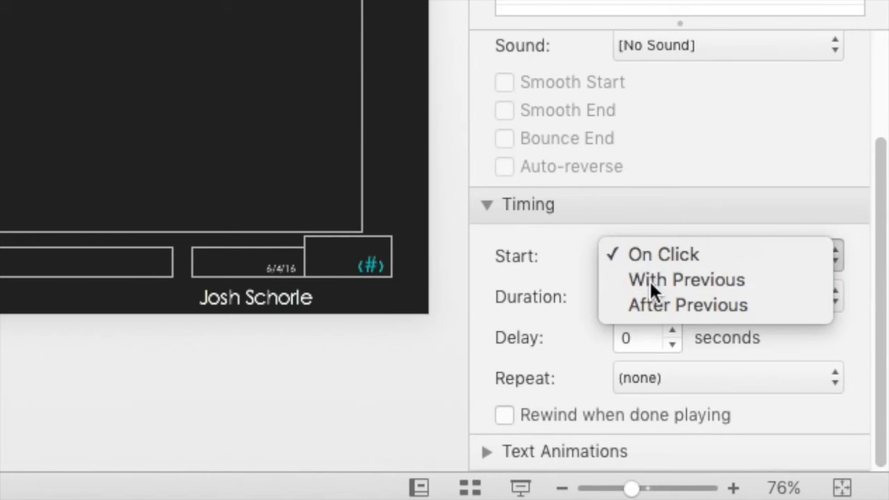
{"action": "left_click", "coordinate": [686, 280]}
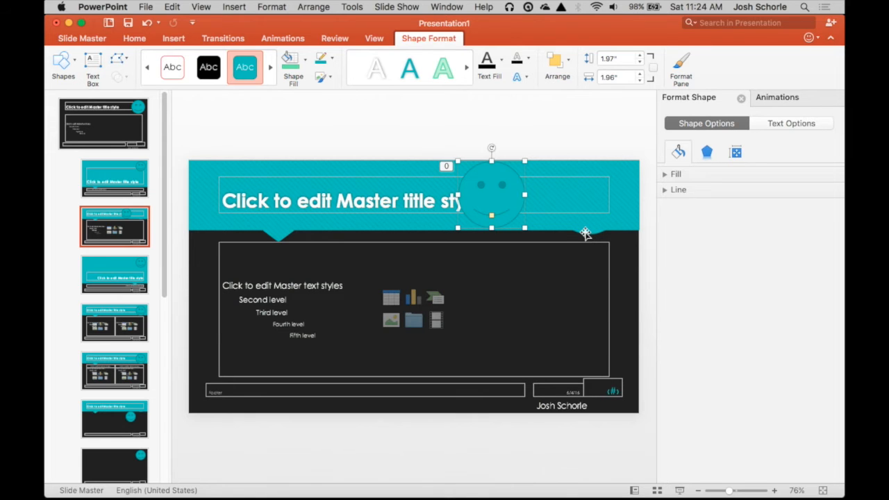
Step: Give the master body text a Fly In from Left, hiding on next mouse click
{"action": "left_click", "coordinate": [114, 177]}
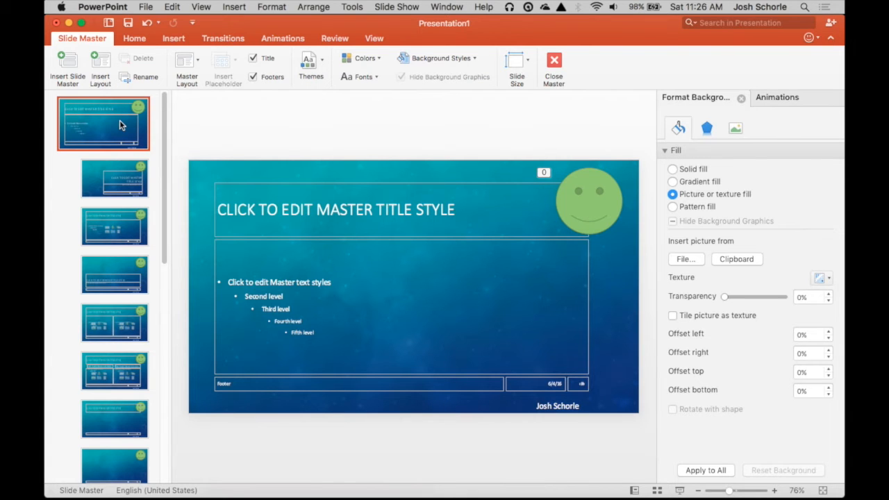
{"action": "mouse_move", "coordinate": [291, 317]}
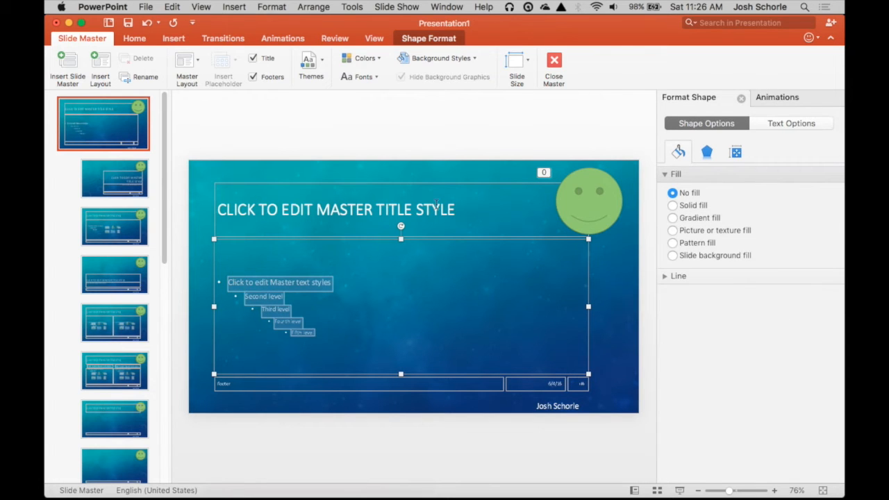
{"action": "left_click", "coordinate": [282, 38]}
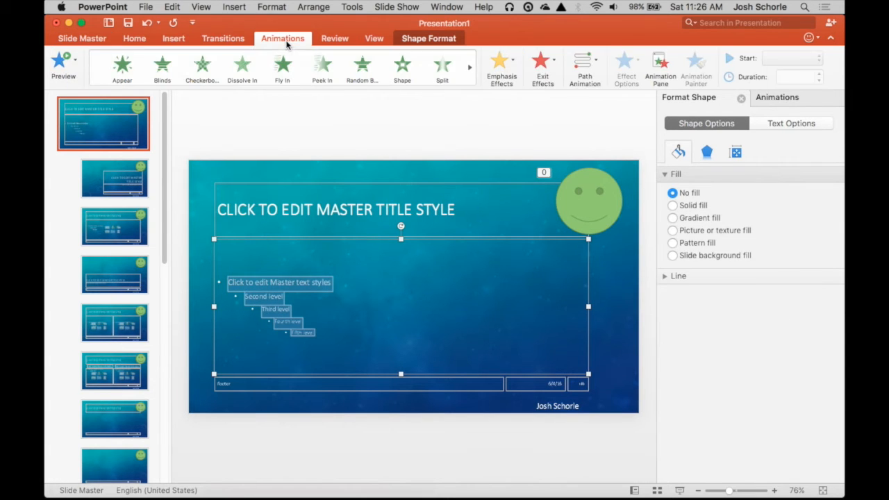
{"action": "left_click", "coordinate": [282, 66]}
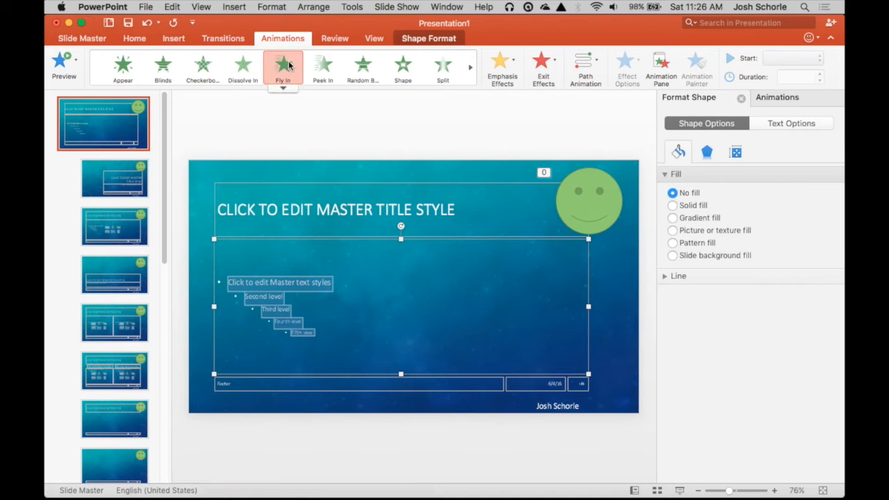
{"action": "left_click", "coordinate": [283, 66]}
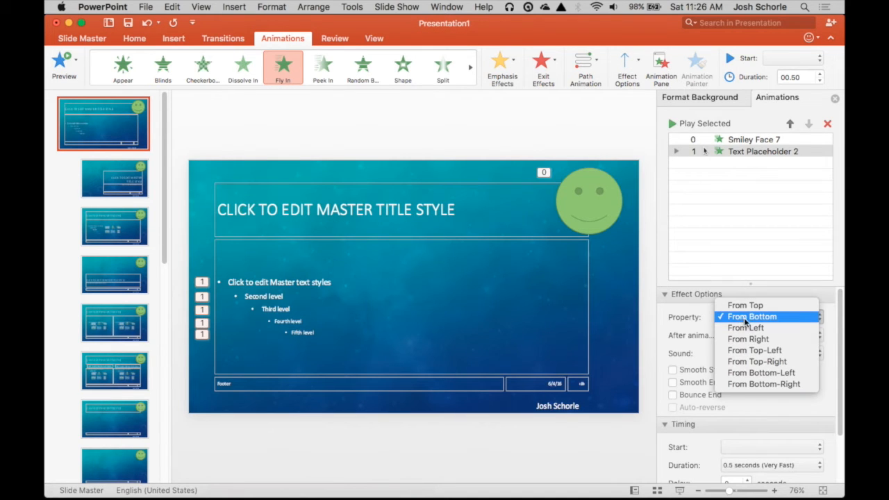
{"action": "left_click", "coordinate": [752, 316]}
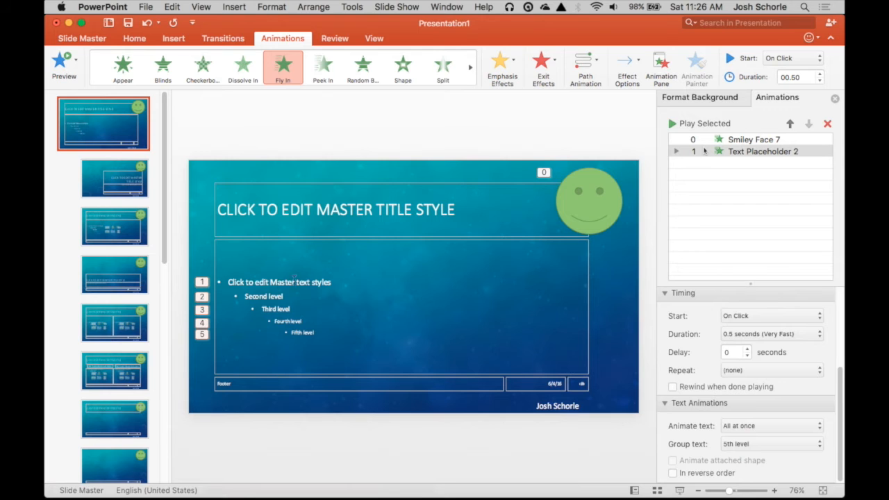
{"action": "mouse_move", "coordinate": [347, 359]}
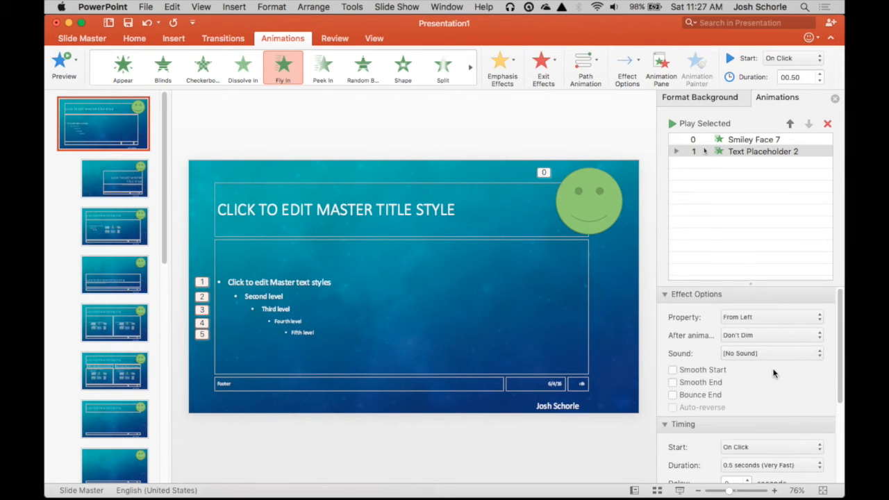
{"action": "left_click", "coordinate": [772, 336]}
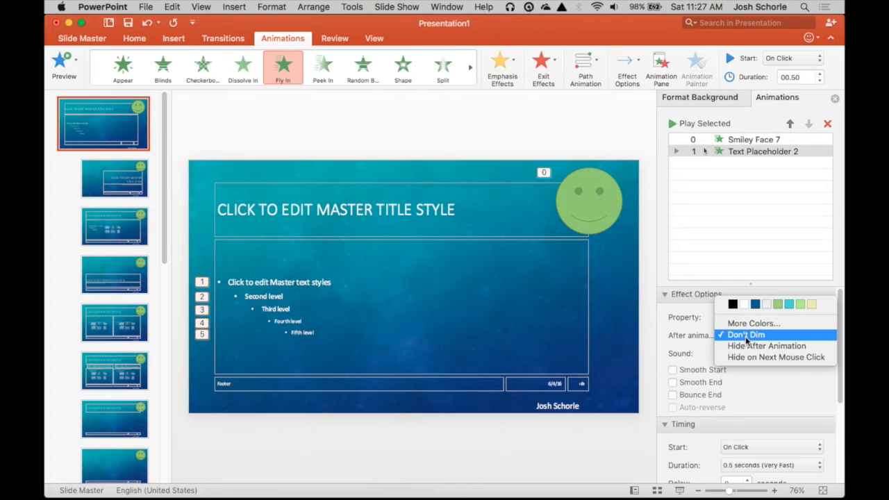
{"action": "mouse_move", "coordinate": [767, 346]}
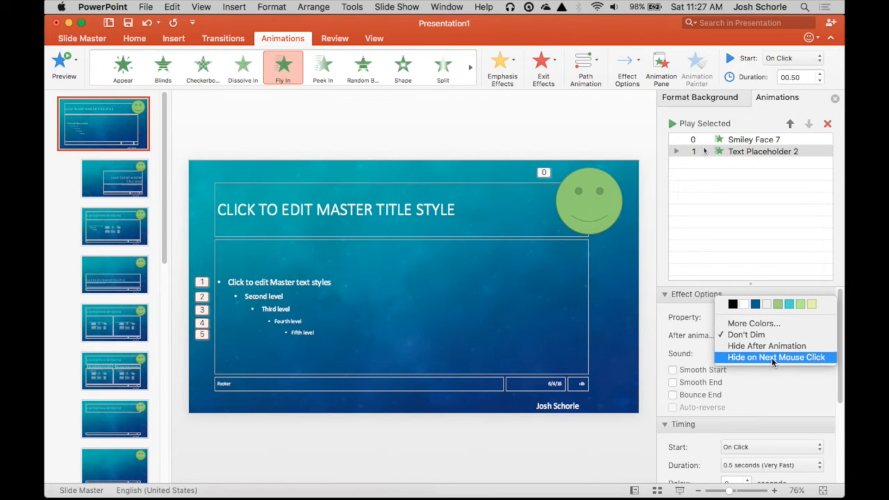
{"action": "left_click", "coordinate": [776, 357]}
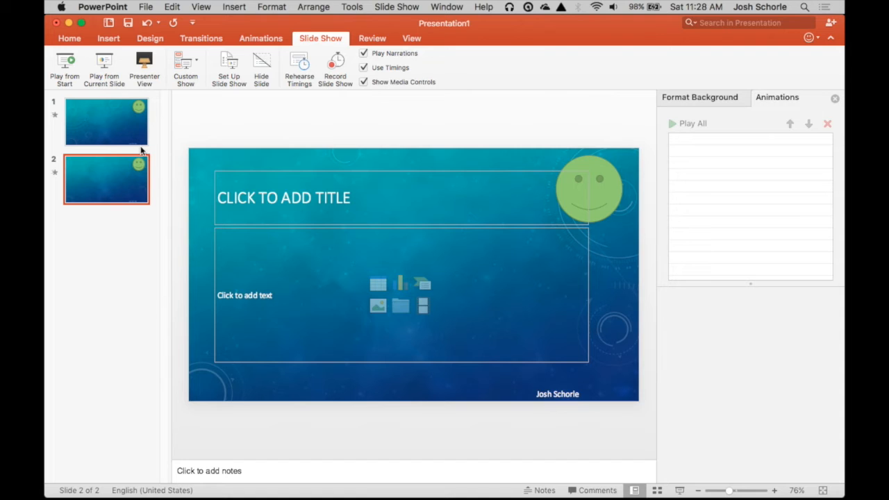
Step: Return to the presentation's first slide
{"action": "left_click", "coordinate": [106, 122]}
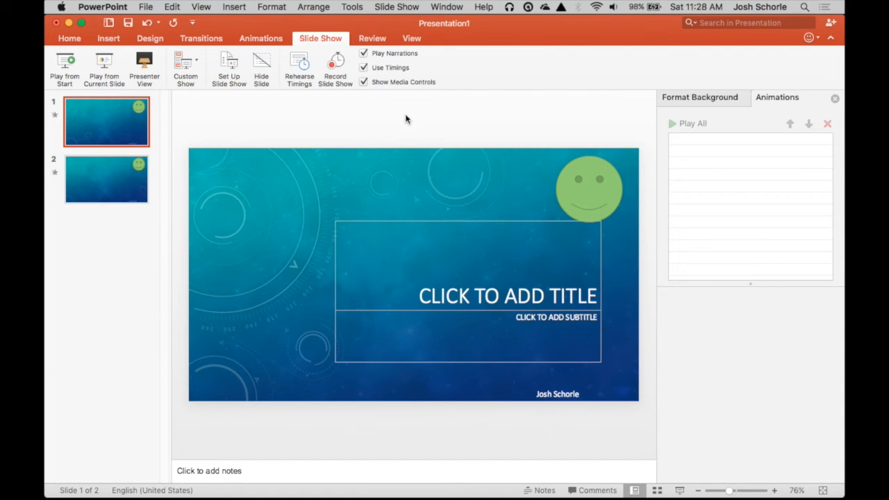
{"action": "mouse_move", "coordinate": [302, 177]}
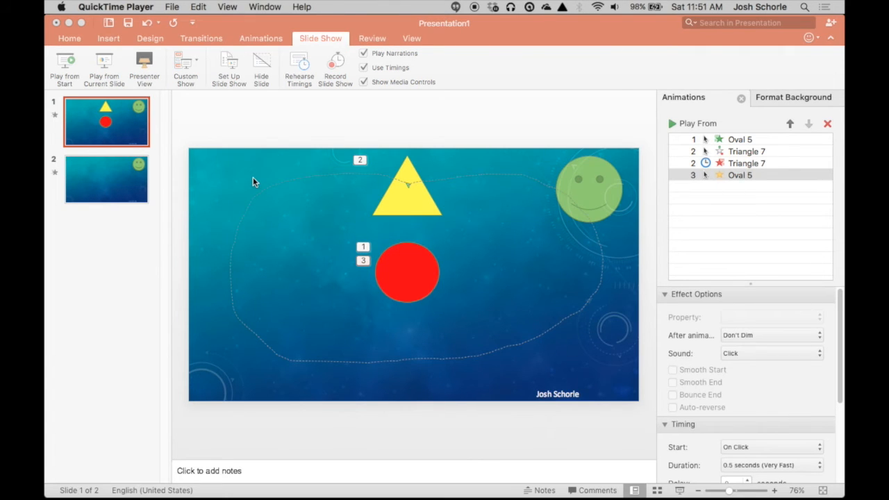
{"action": "mouse_move", "coordinate": [247, 25]}
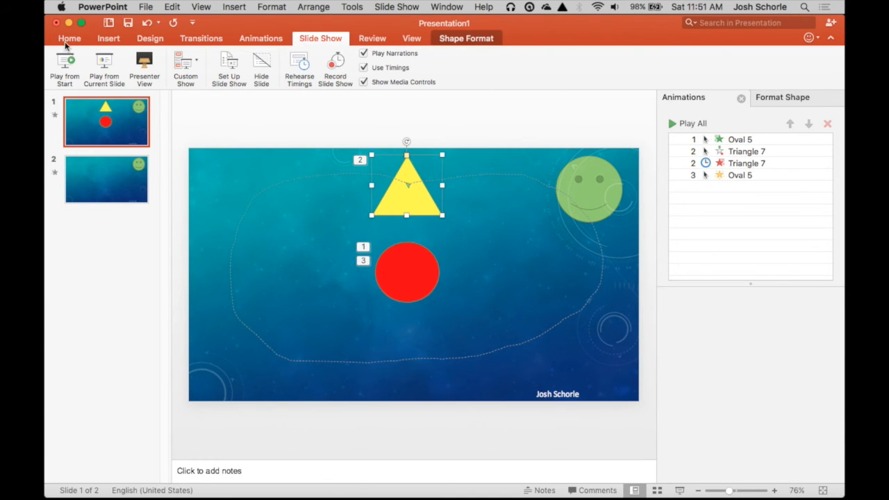
Step: Add a motion path to the yellow triangle and review its animations in the Animation Pane
{"action": "left_click", "coordinate": [69, 38]}
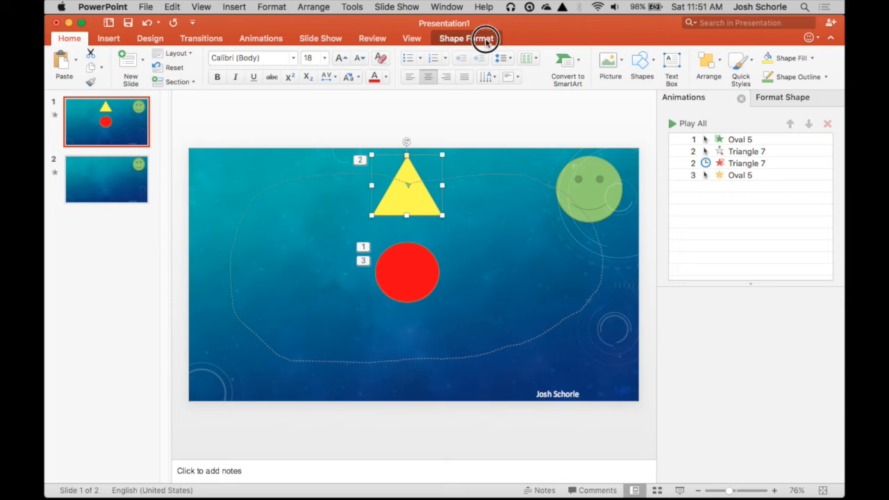
{"action": "left_click", "coordinate": [466, 38]}
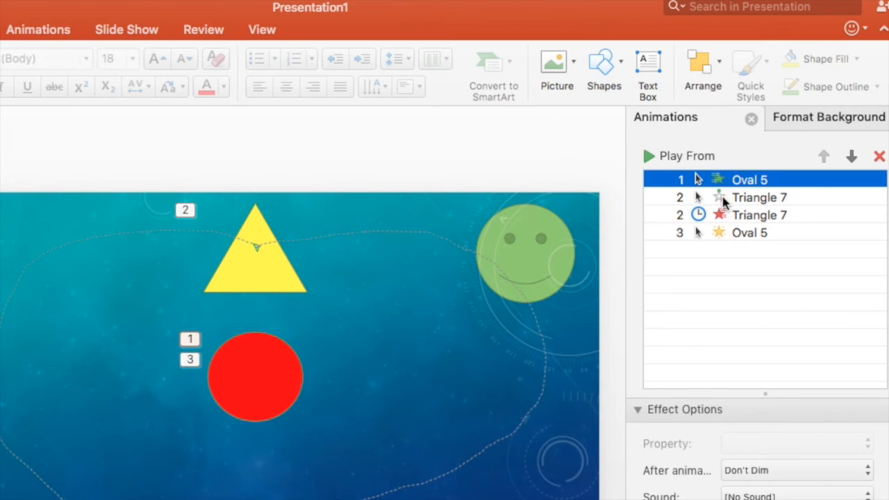
{"action": "left_click", "coordinate": [760, 197]}
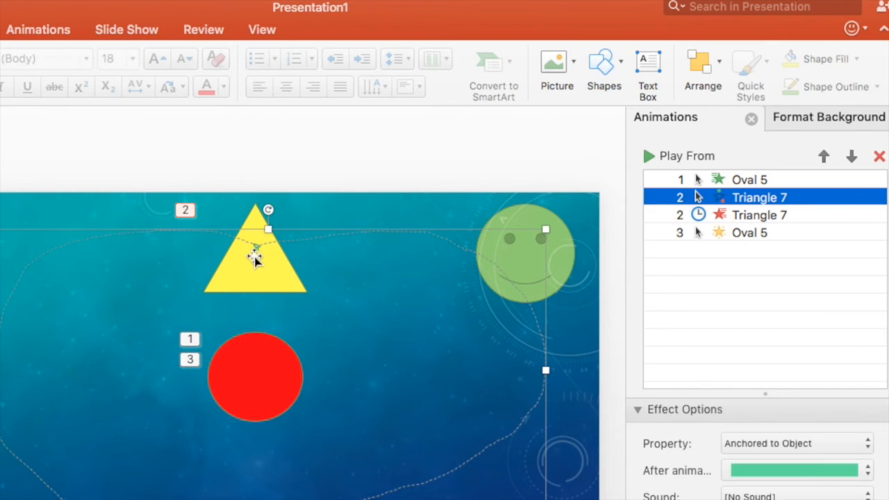
{"action": "left_click", "coordinate": [255, 250]}
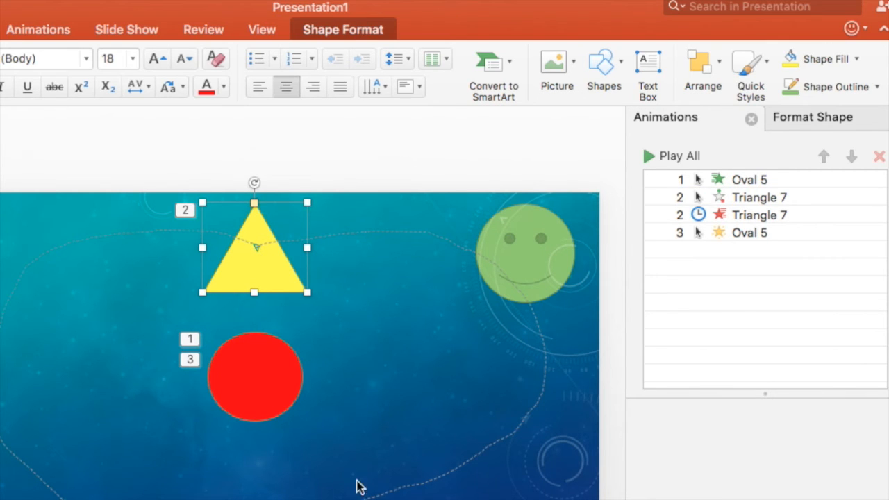
{"action": "left_click", "coordinate": [38, 29]}
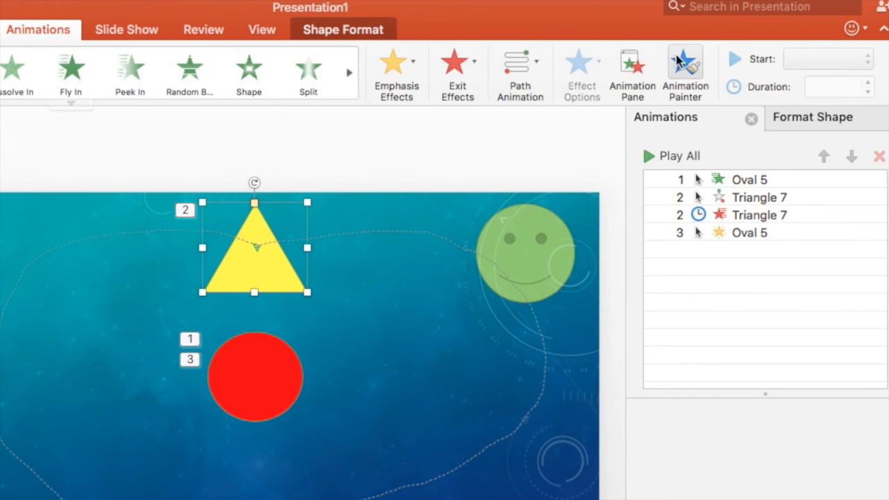
{"action": "left_click", "coordinate": [519, 70]}
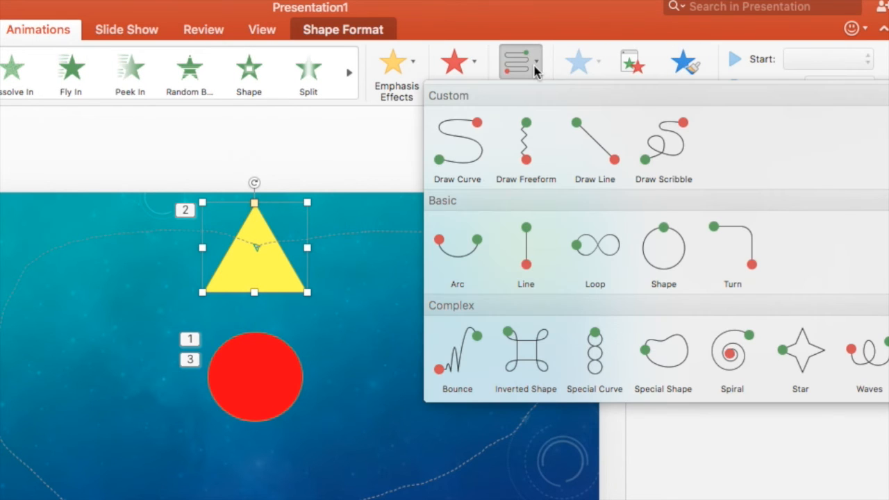
{"action": "mouse_move", "coordinate": [525, 70]}
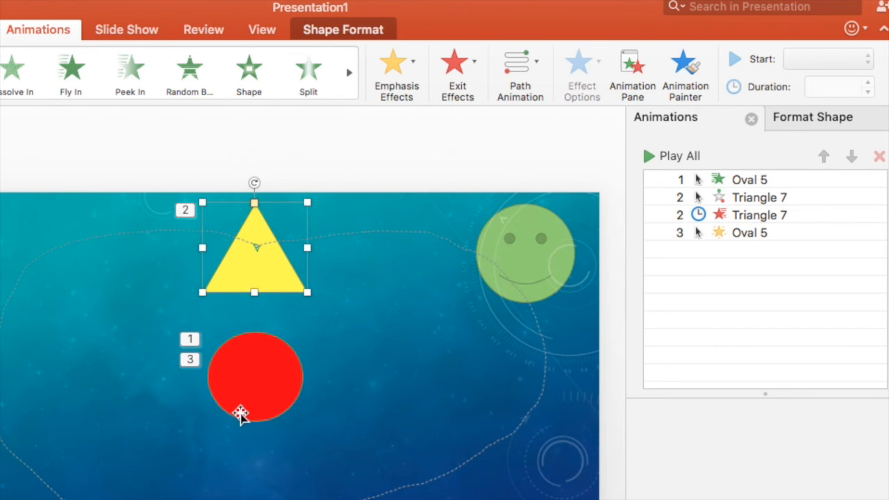
{"action": "left_click", "coordinate": [759, 196]}
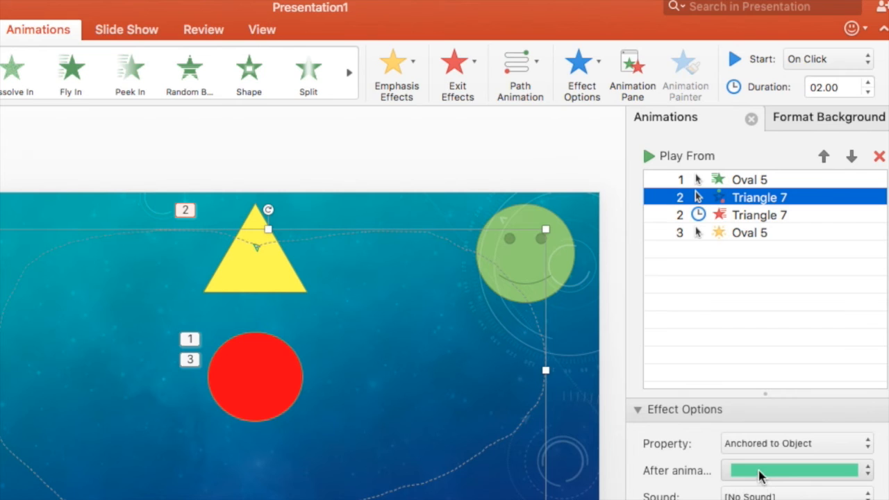
{"action": "left_click", "coordinate": [792, 471]}
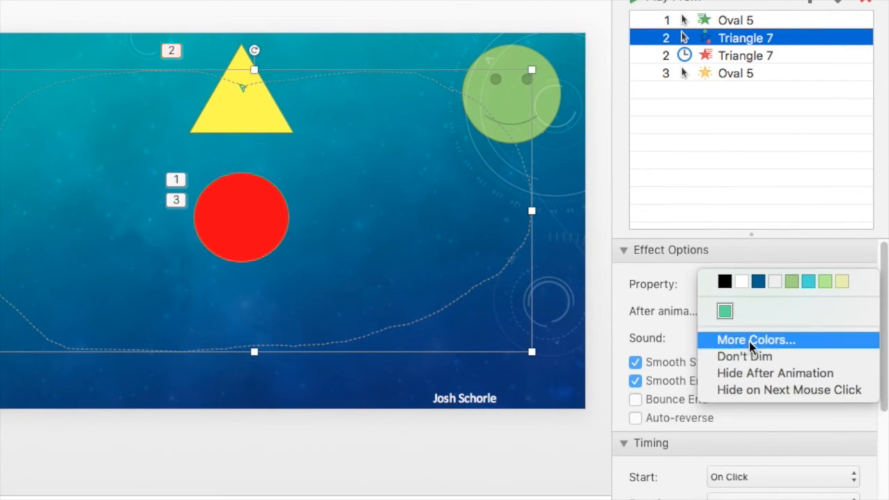
{"action": "mouse_move", "coordinate": [725, 312]}
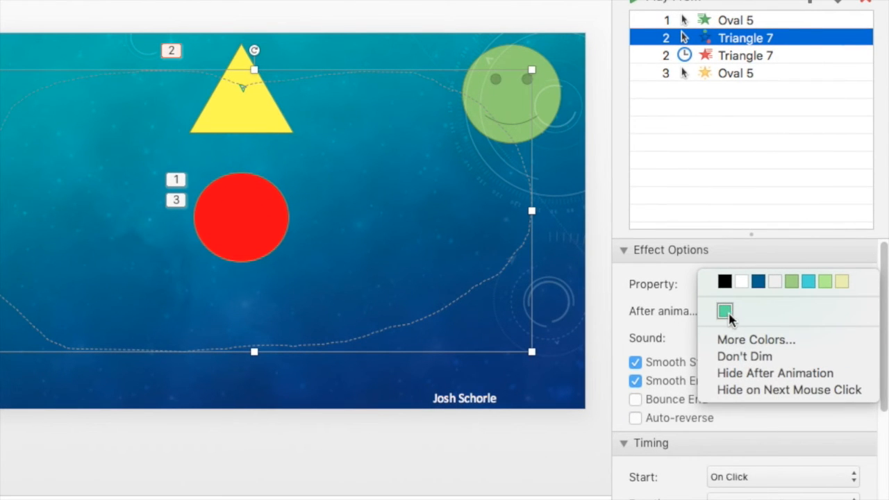
{"action": "mouse_move", "coordinate": [688, 295]}
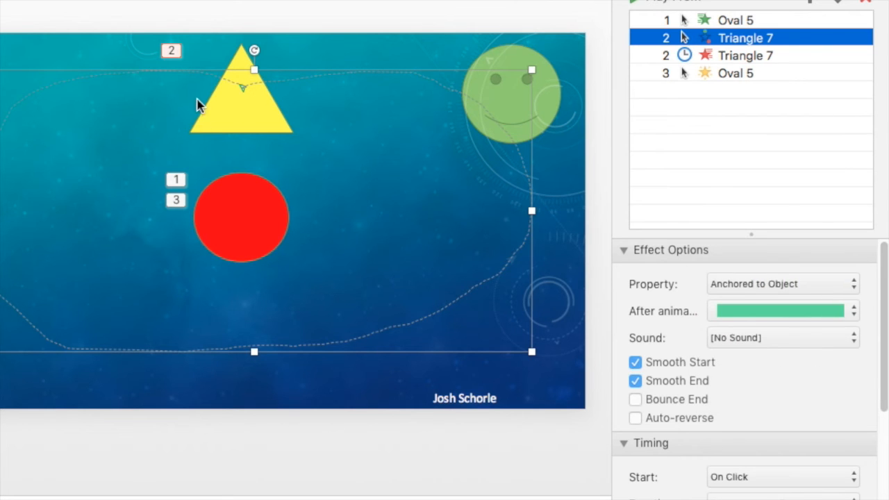
{"action": "left_click", "coordinate": [745, 55]}
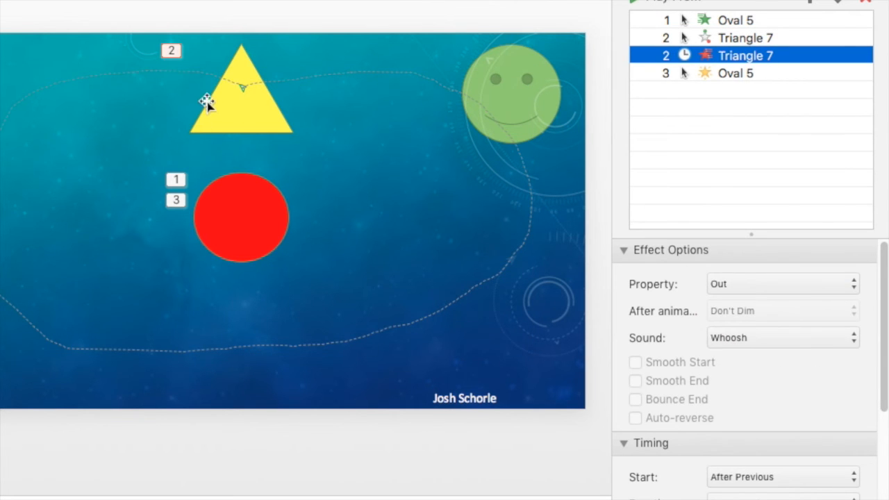
{"action": "mouse_move", "coordinate": [654, 316]}
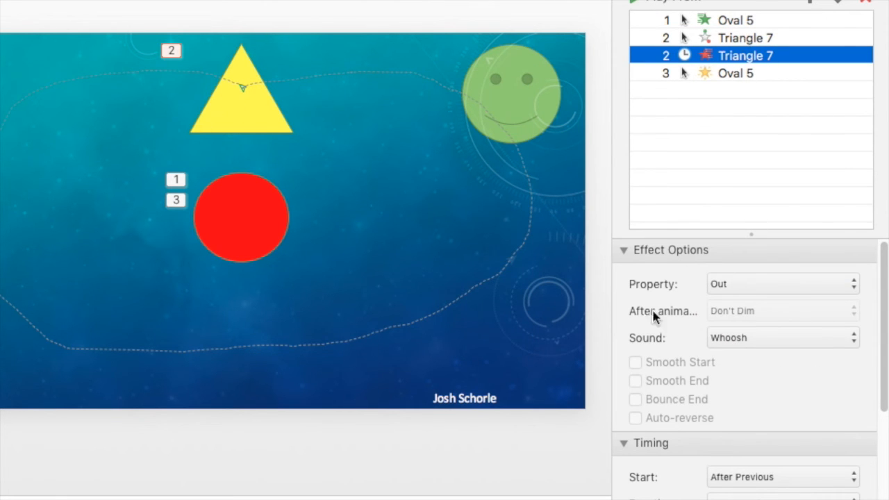
{"action": "left_click", "coordinate": [735, 73]}
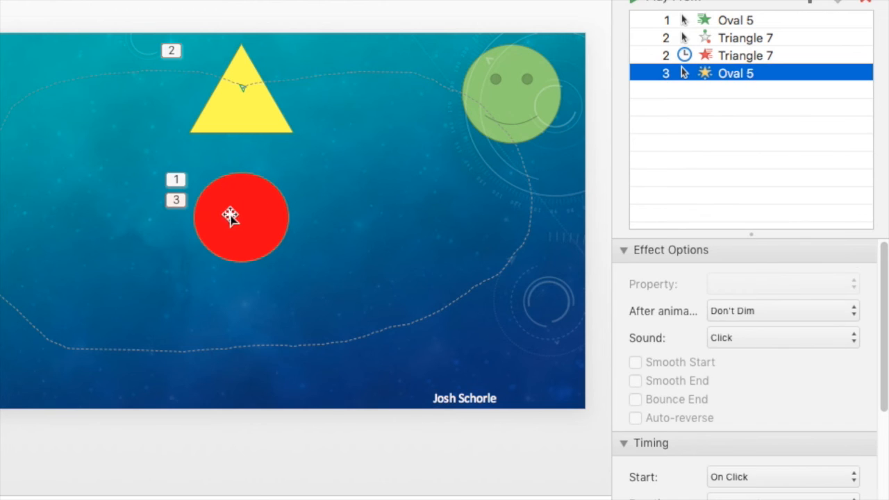
{"action": "mouse_move", "coordinate": [266, 186]}
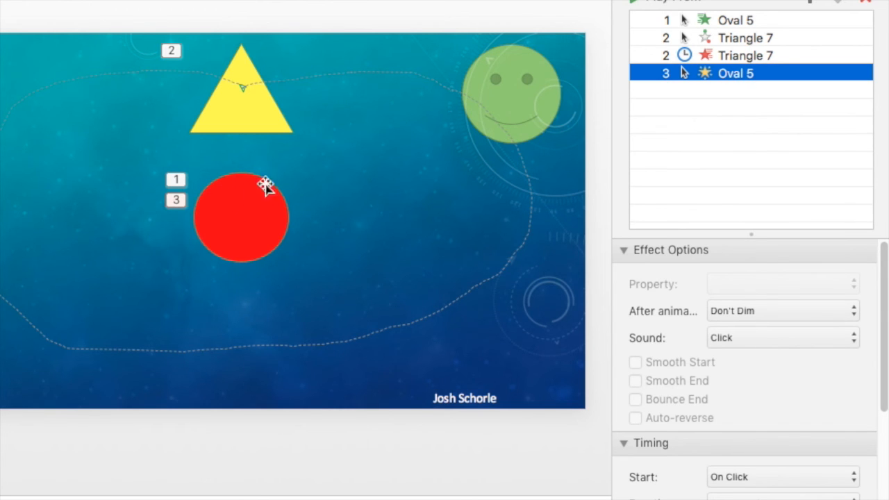
{"action": "mouse_move", "coordinate": [266, 185]}
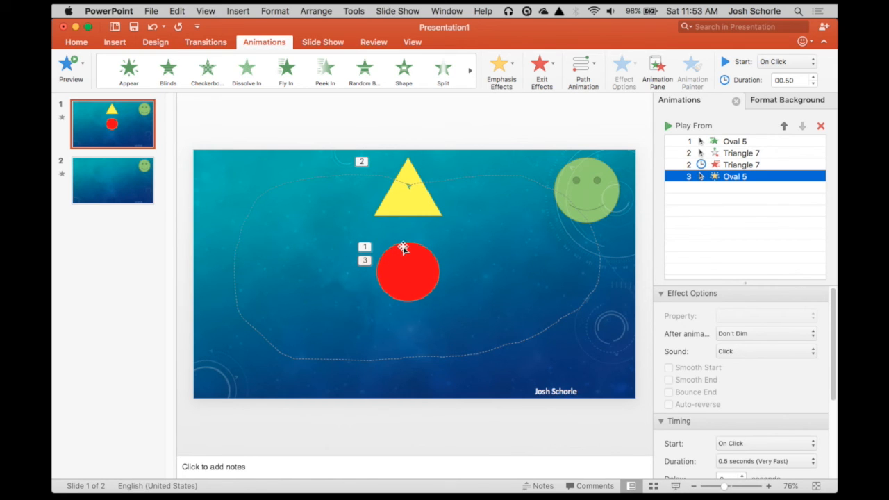
{"action": "mouse_move", "coordinate": [408, 268]}
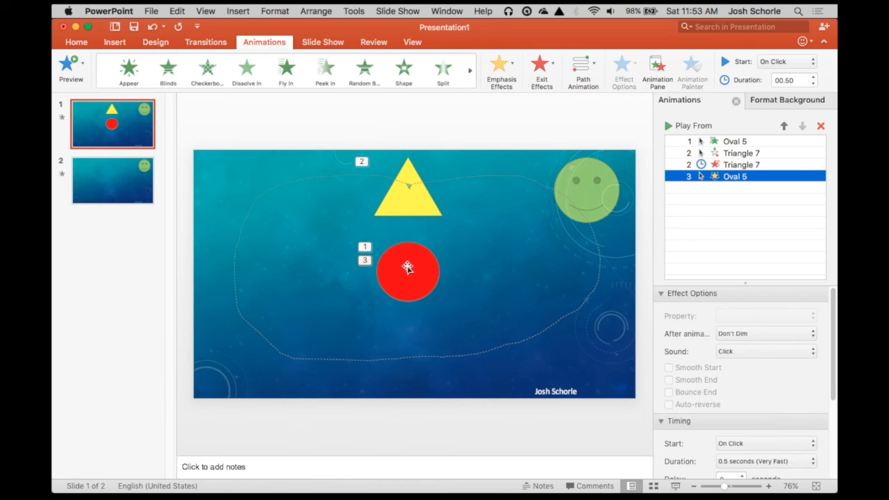
Step: Set the red circle's Action Settings to None on click with the Click sound
{"action": "left_click", "coordinate": [408, 271]}
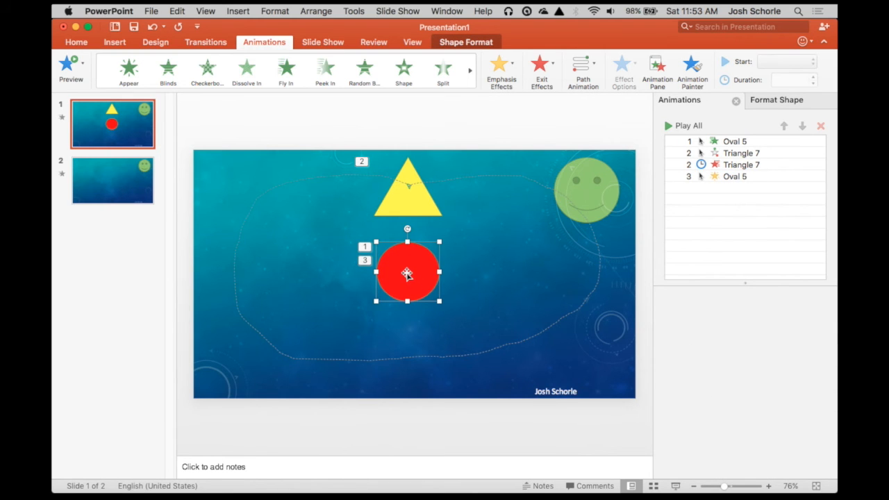
{"action": "right_click", "coordinate": [408, 273]}
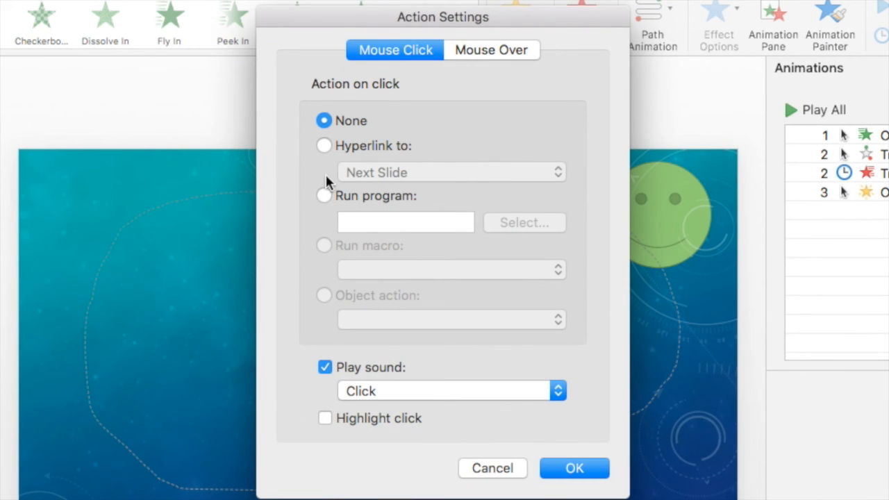
{"action": "mouse_move", "coordinate": [365, 228]}
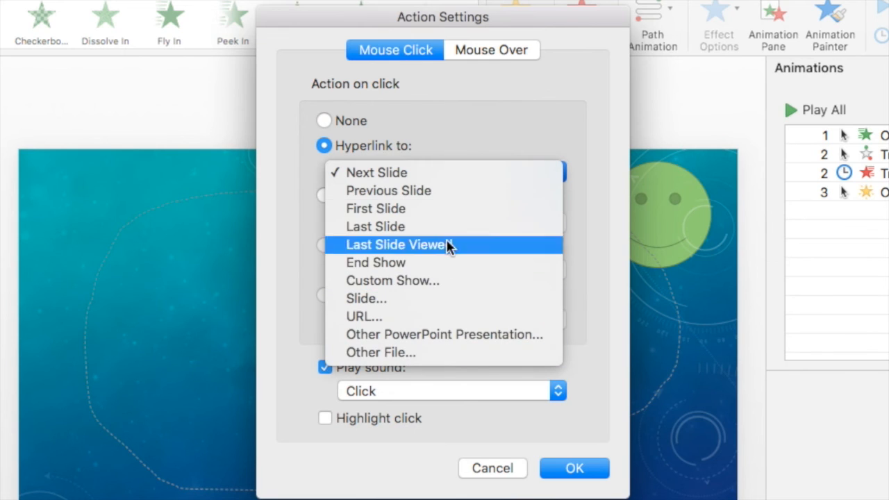
{"action": "mouse_move", "coordinate": [363, 317]}
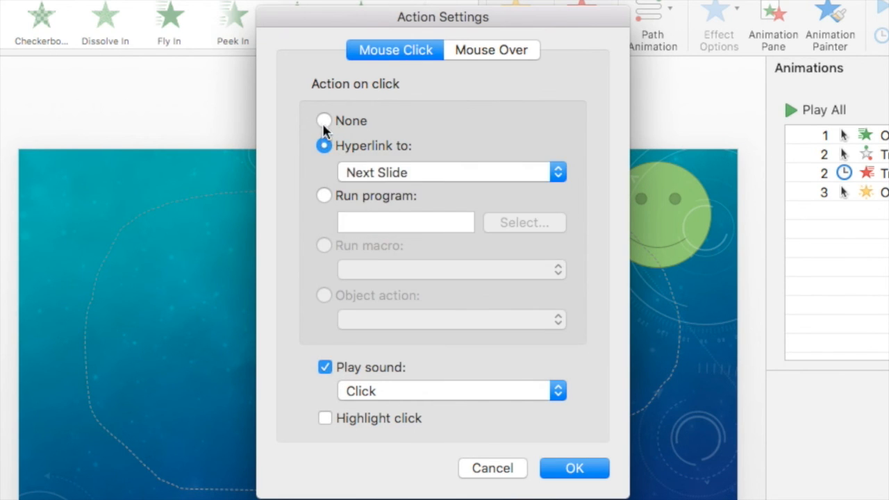
{"action": "left_click", "coordinate": [324, 196]}
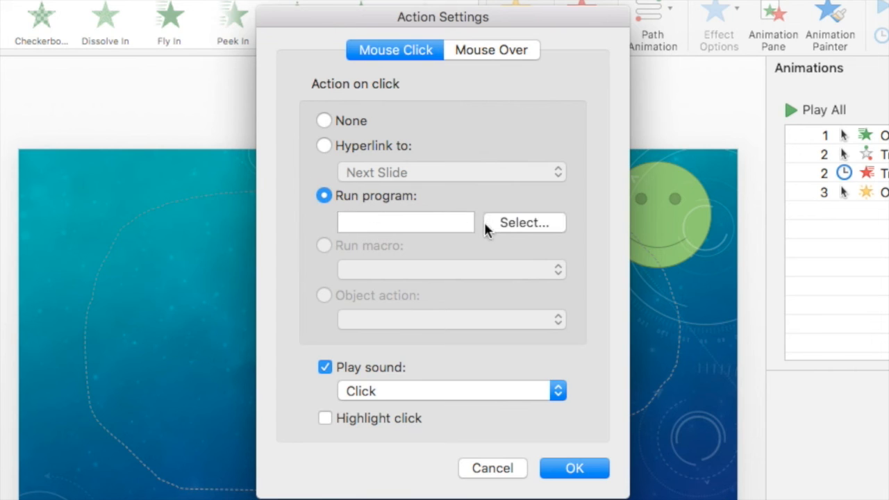
{"action": "left_click", "coordinate": [324, 120]}
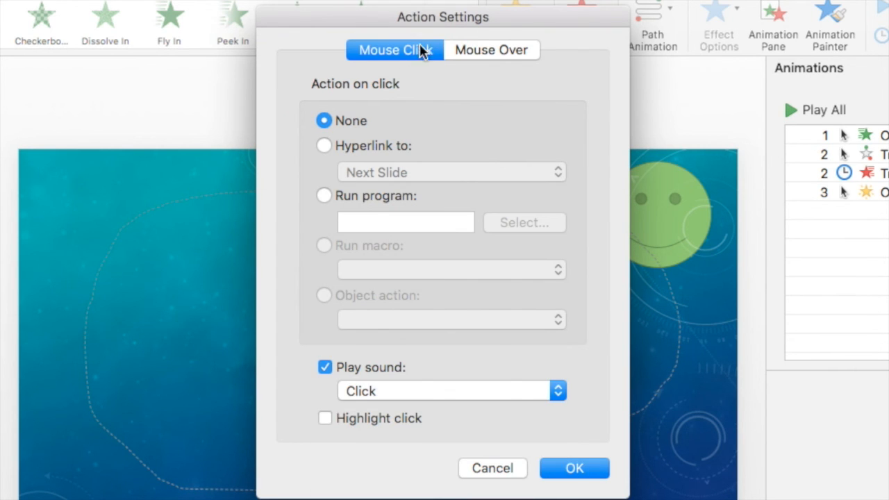
{"action": "mouse_move", "coordinate": [392, 403]}
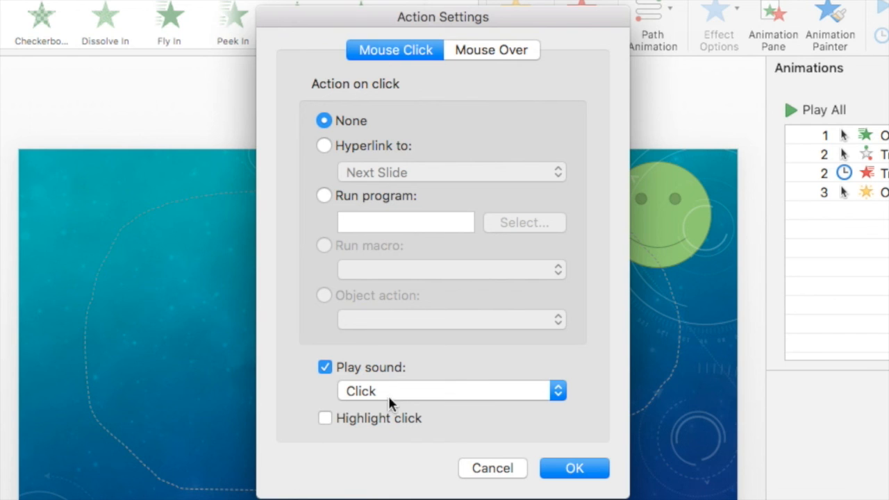
{"action": "left_click", "coordinate": [575, 467]}
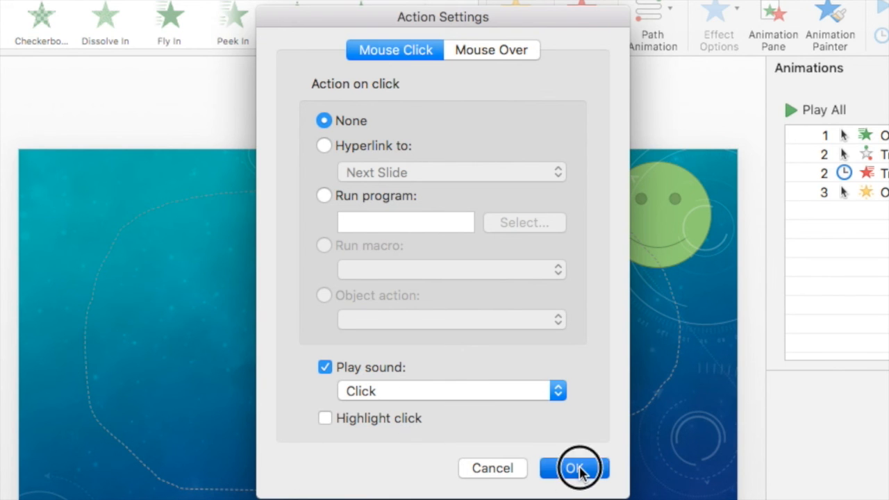
{"action": "left_click", "coordinate": [573, 468]}
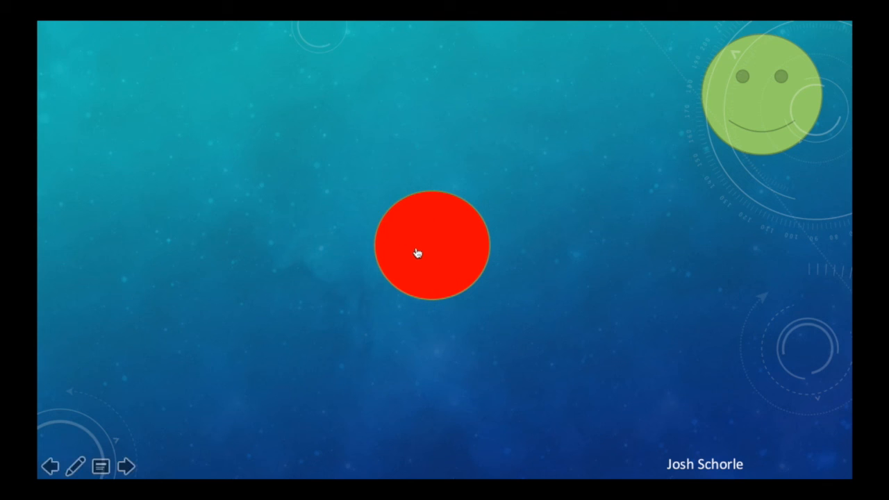
{"action": "mouse_move", "coordinate": [438, 243]}
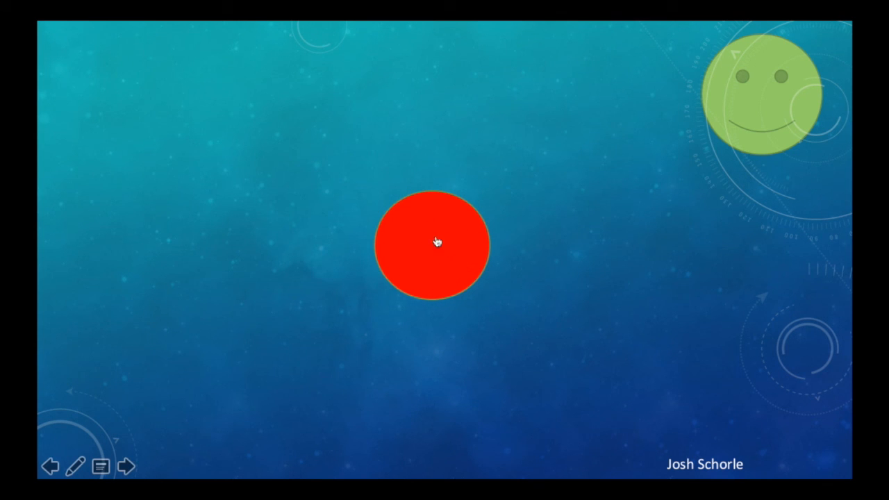
{"action": "mouse_move", "coordinate": [439, 262]}
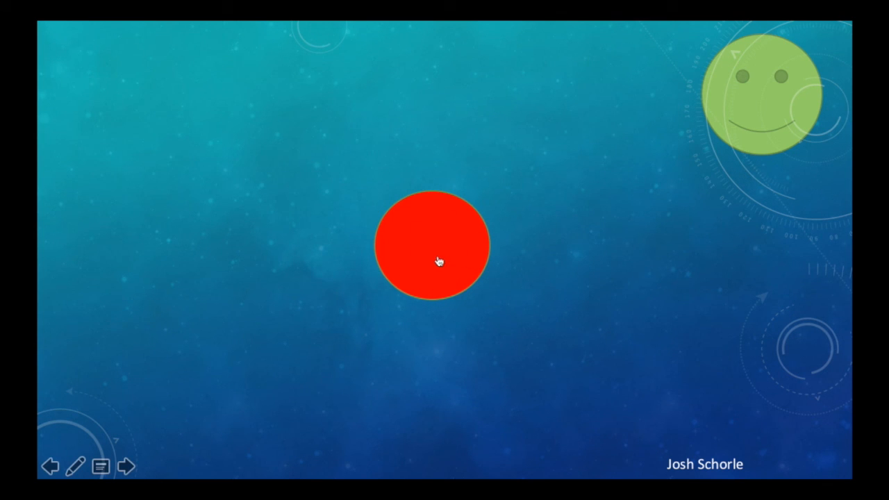
{"action": "mouse_move", "coordinate": [348, 284]}
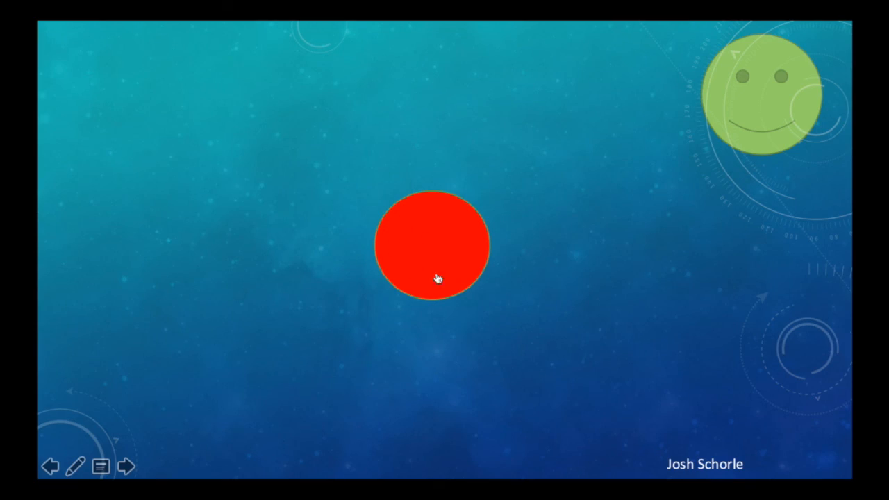
{"action": "mouse_move", "coordinate": [437, 254]}
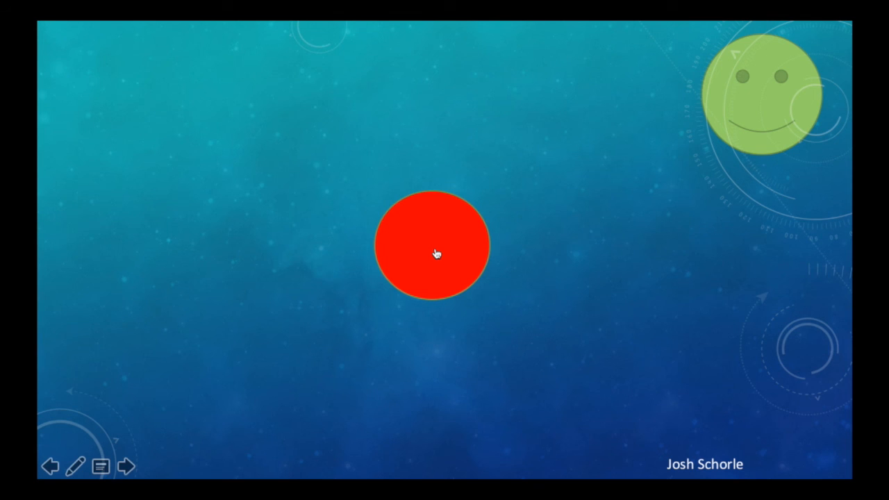
{"action": "mouse_move", "coordinate": [457, 240]}
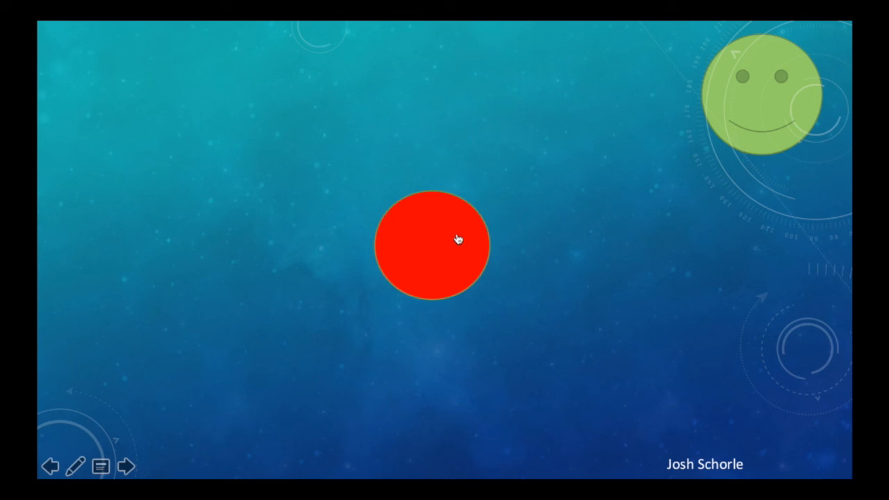